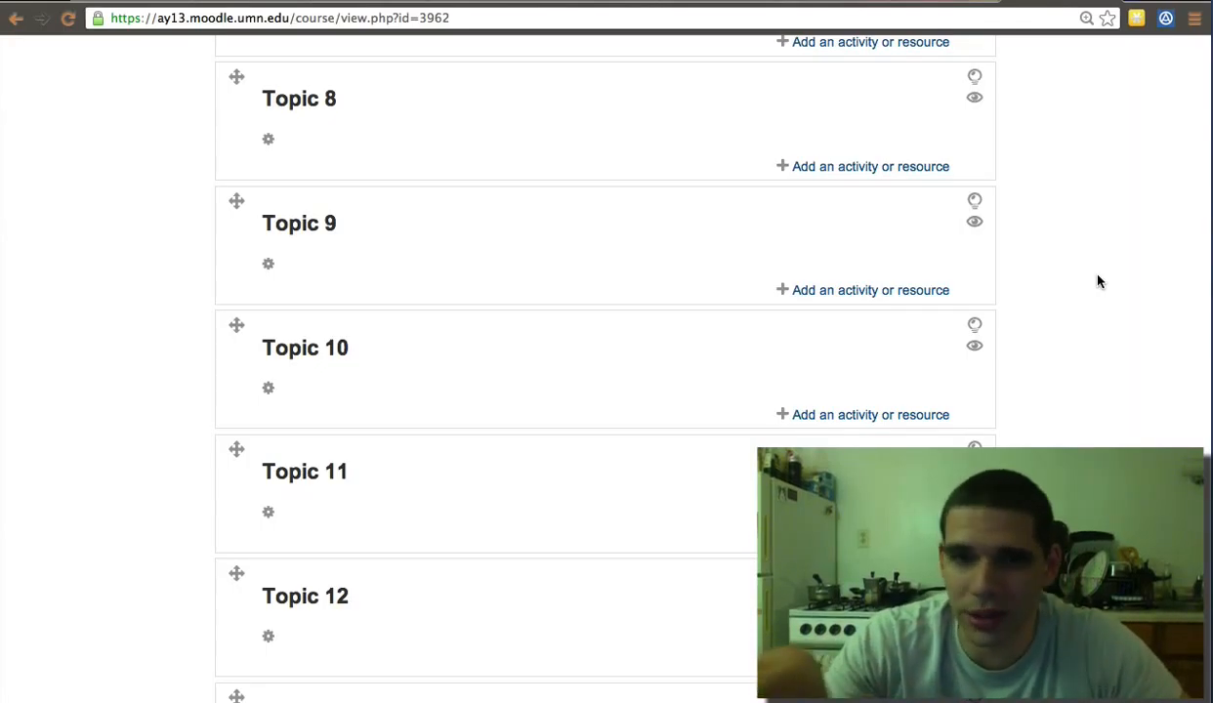
mouse_move(771, 89)
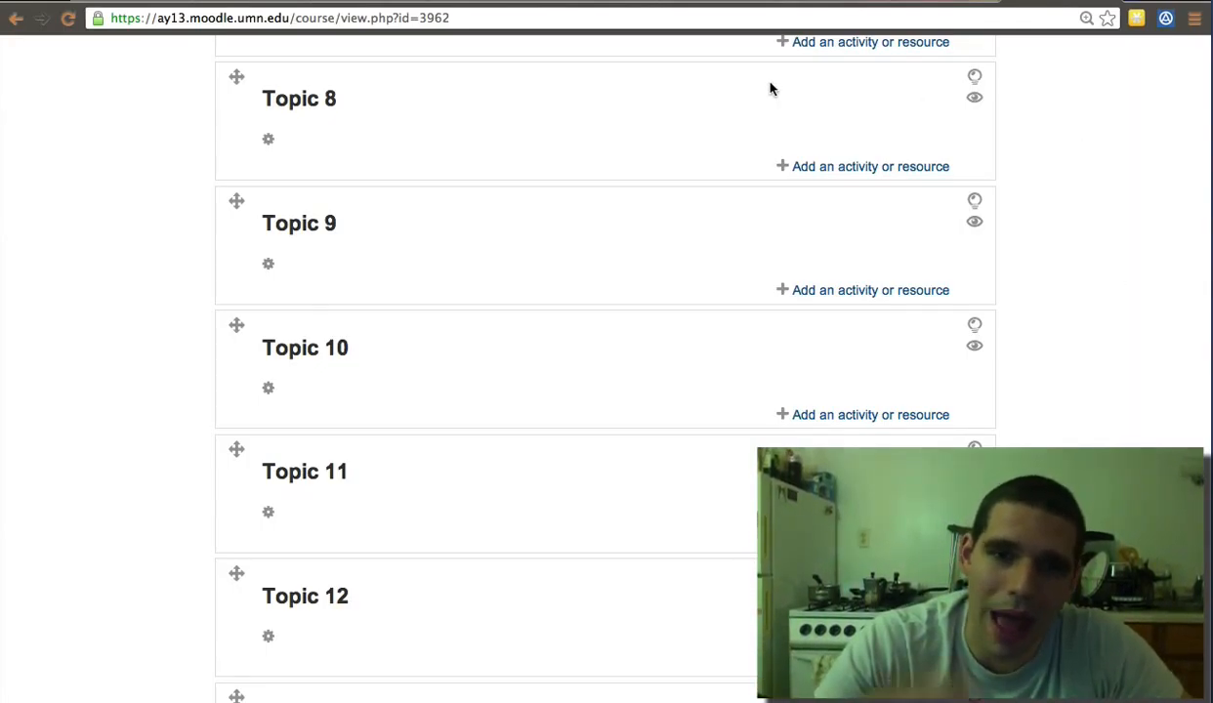
Open Topic 8's section settings using the gear icon on the course page.
left_click(269, 142)
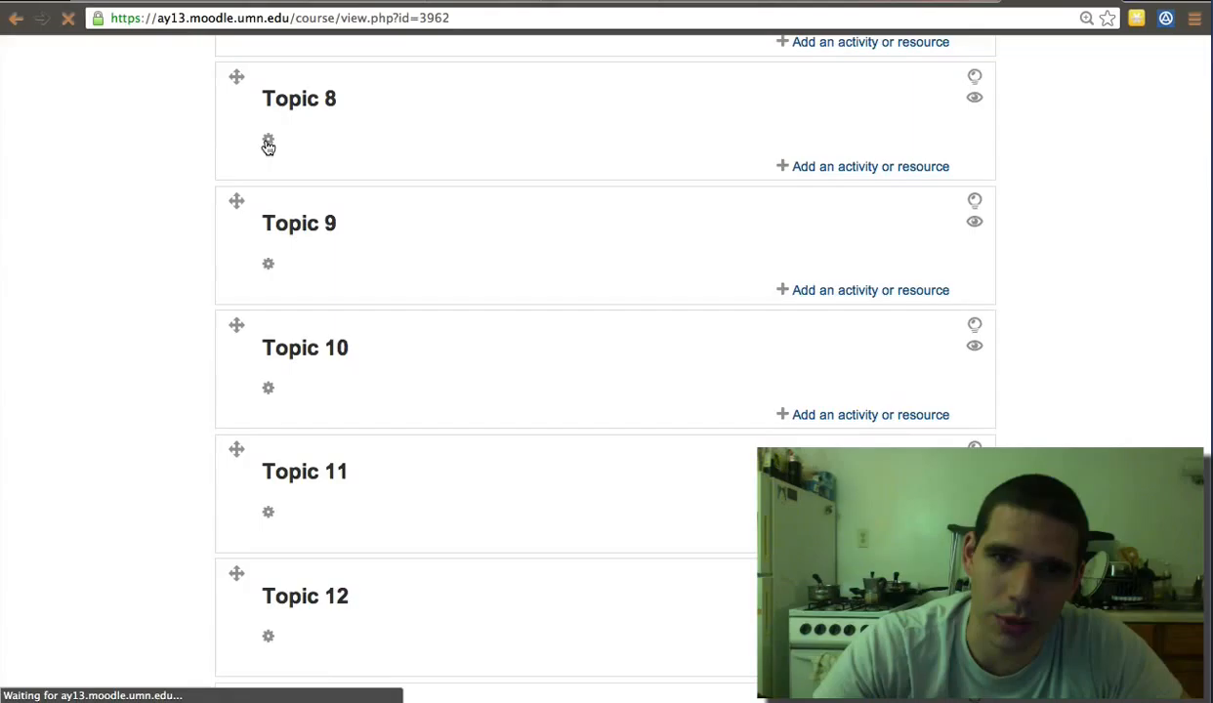
Turn off 'Use default section name' and enter 'URL Links' as Topic 8's name.
left_click(269, 143)
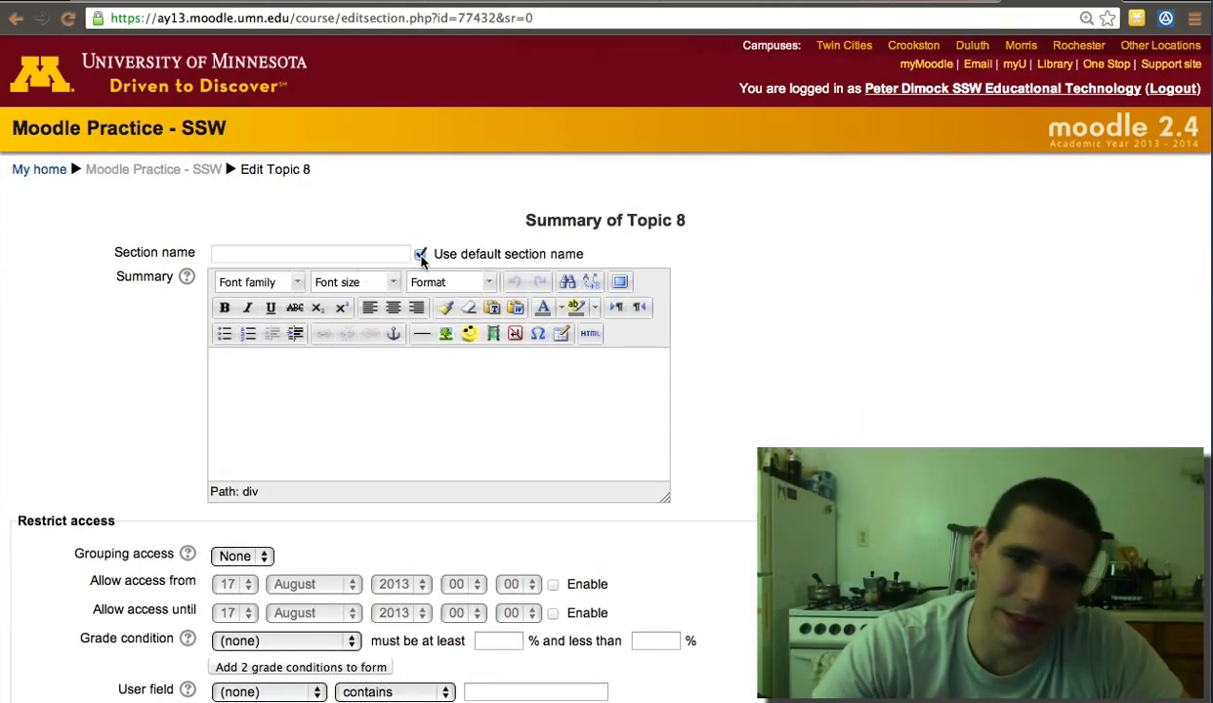
left_click(421, 254)
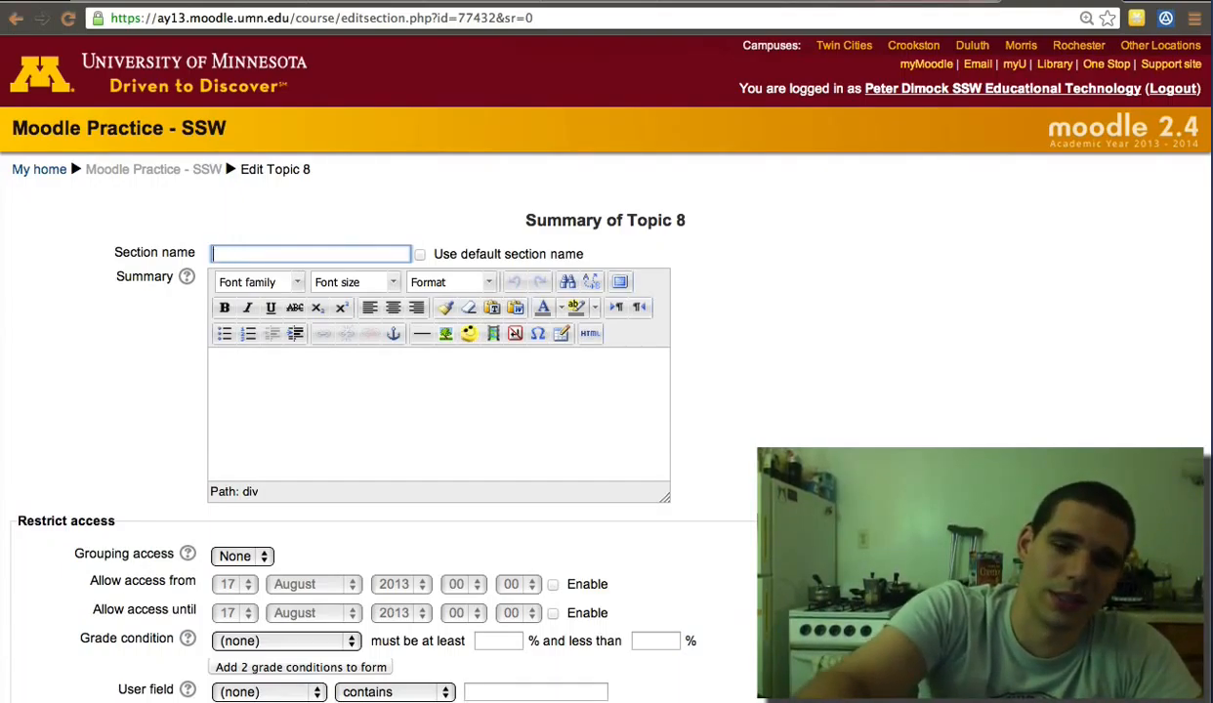
type("TED")
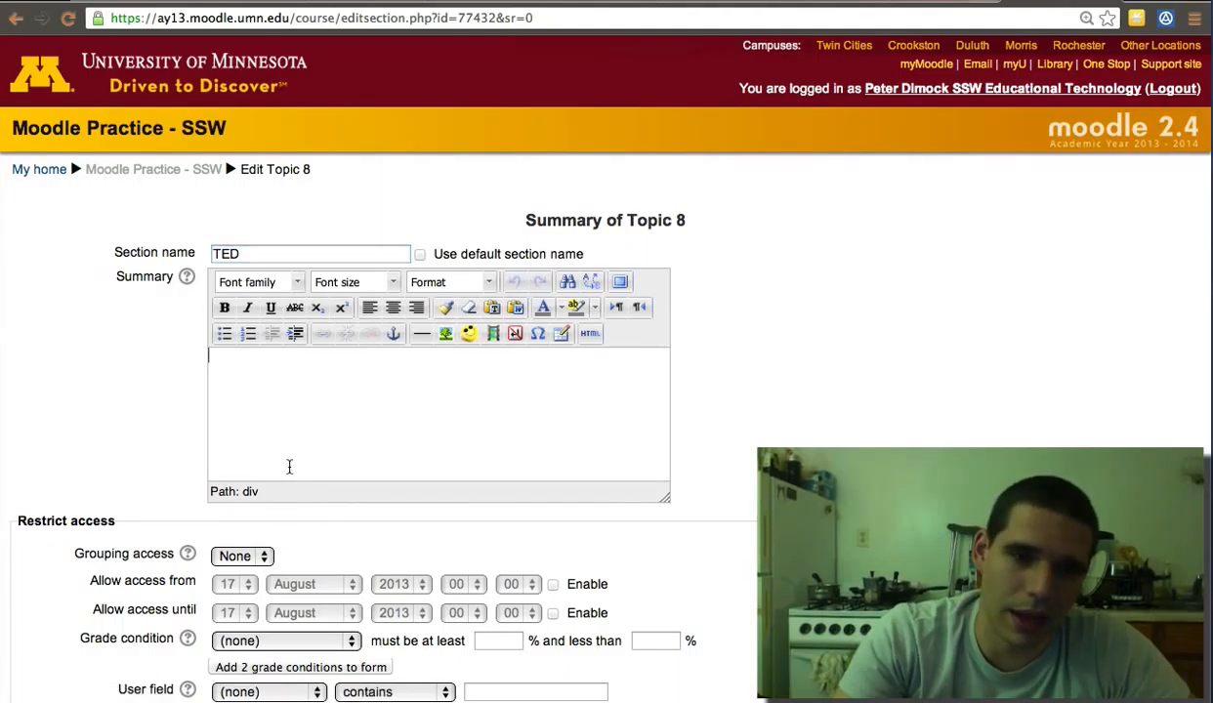
scroll("down", 3)
type("U")
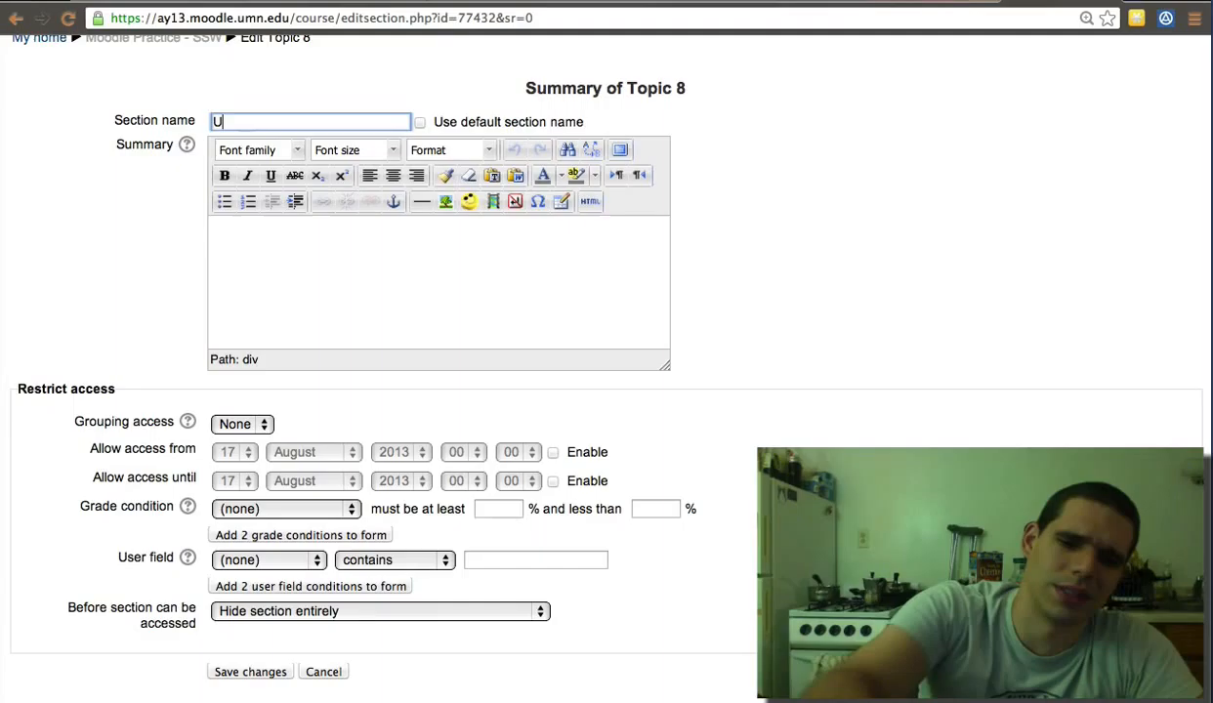
type("RL")
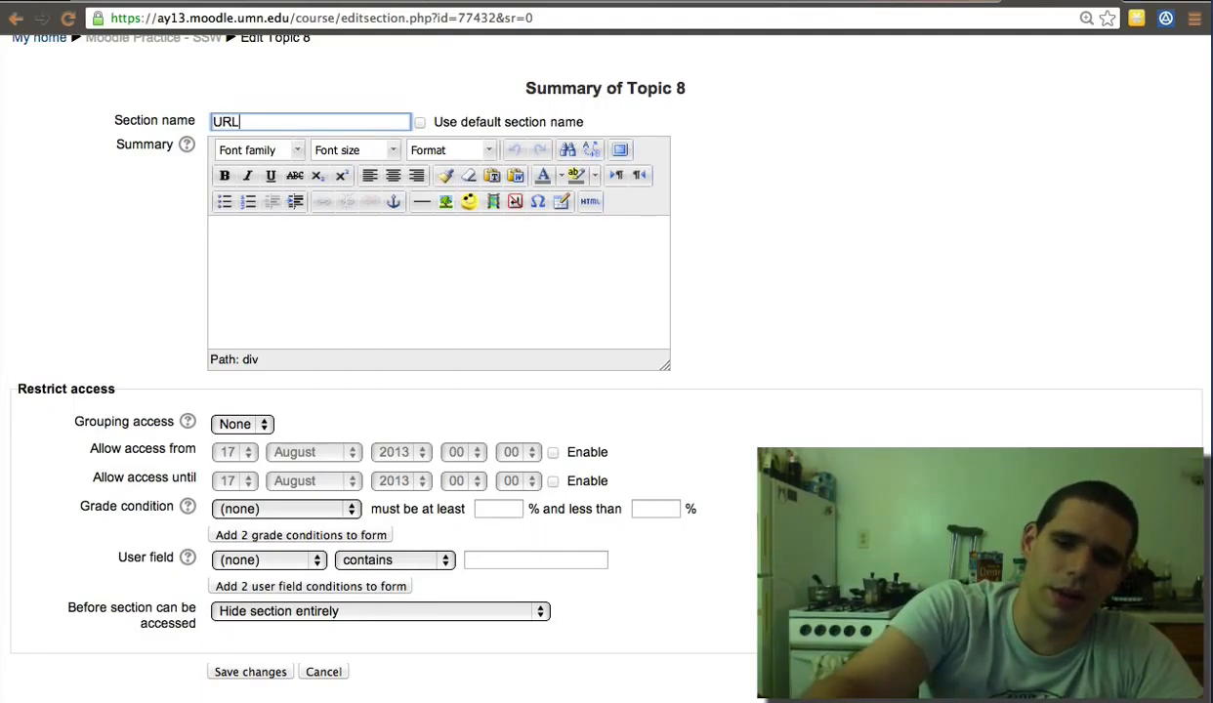
type("Links")
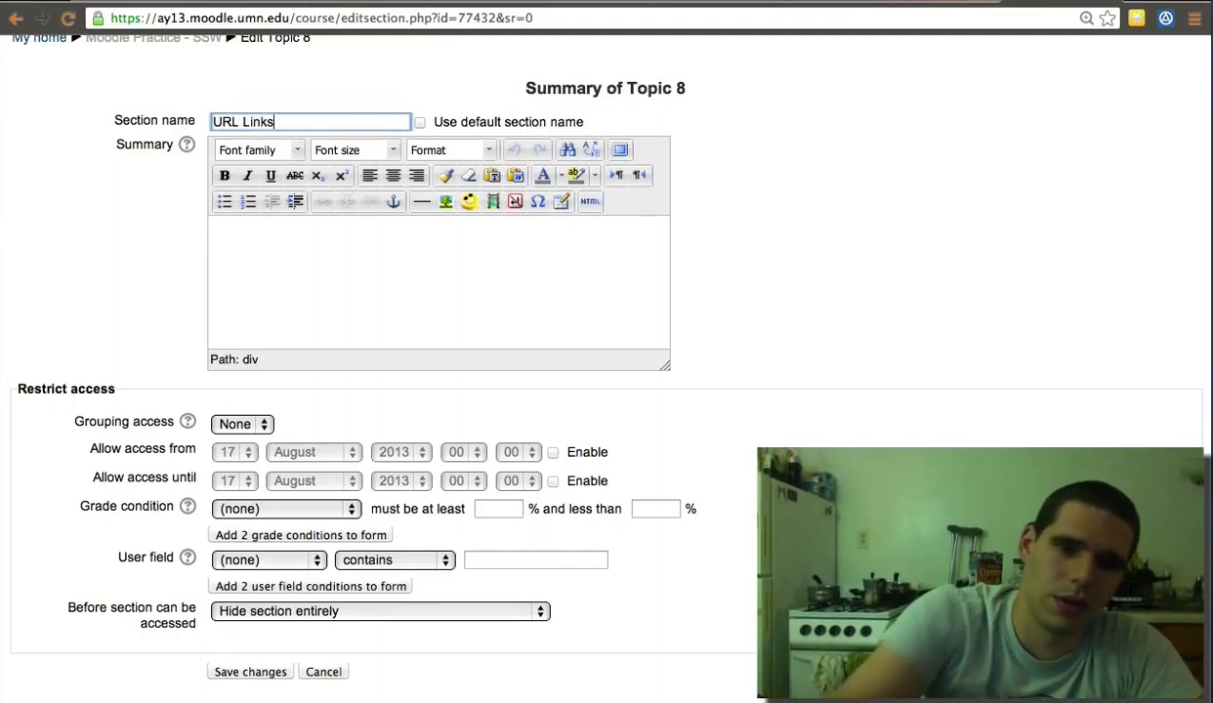
Write a two-bullet summary: 'Guide students to resources' and 'Organize the course'.
left_click(224, 202)
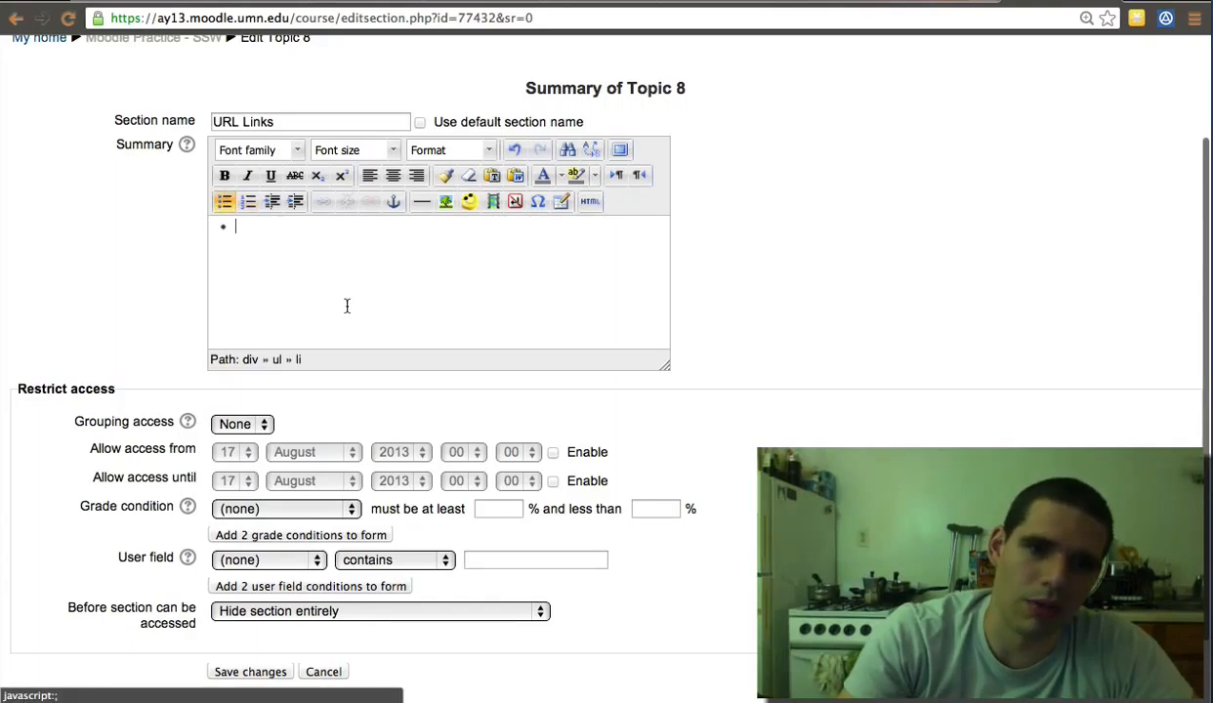
type("Guide")
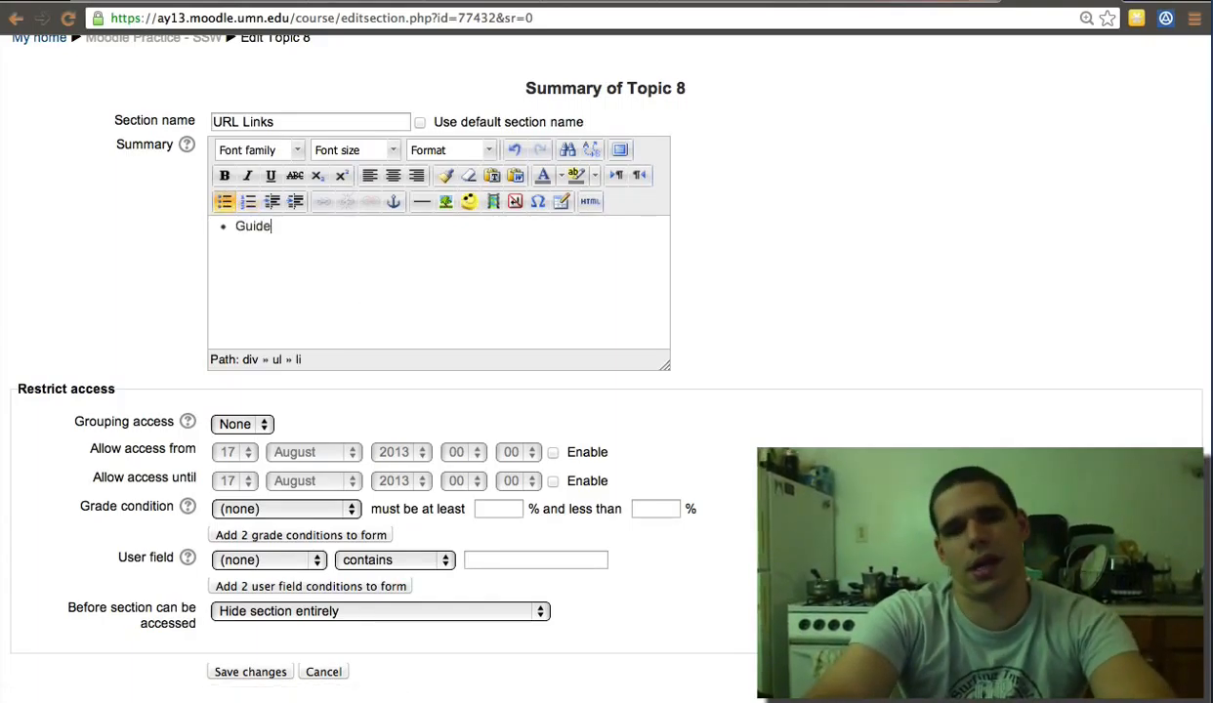
type("students")
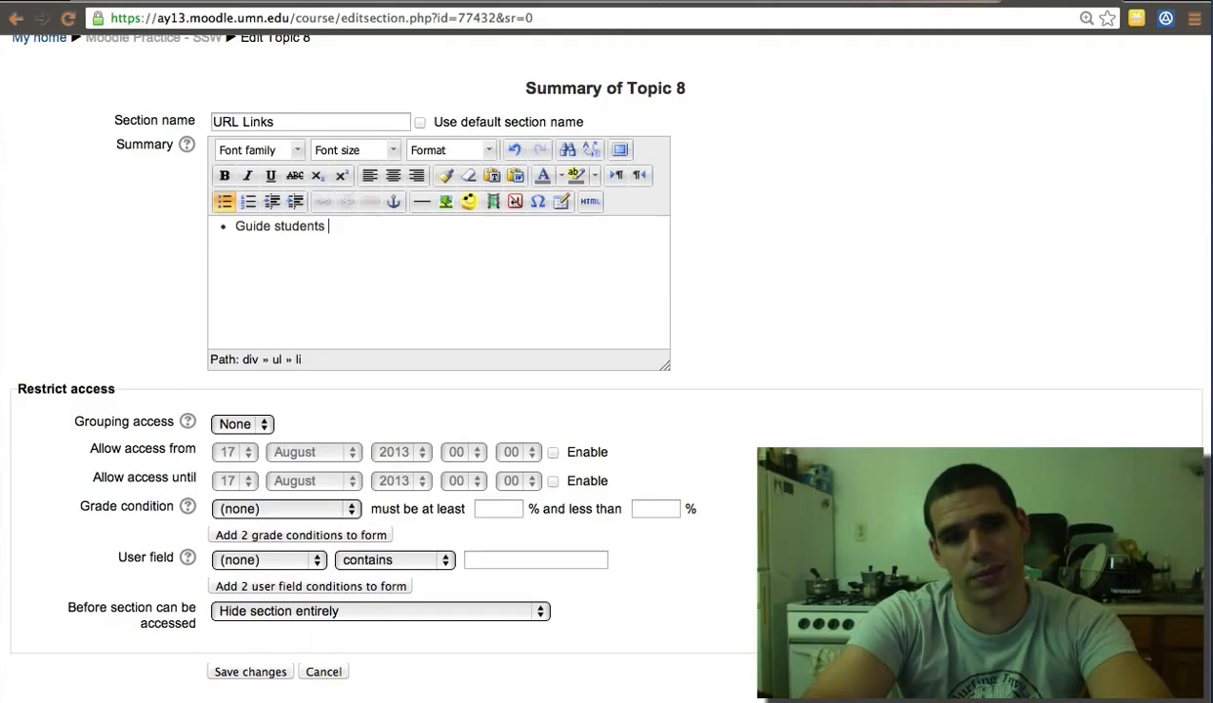
type("to resources")
type("Organize the course")
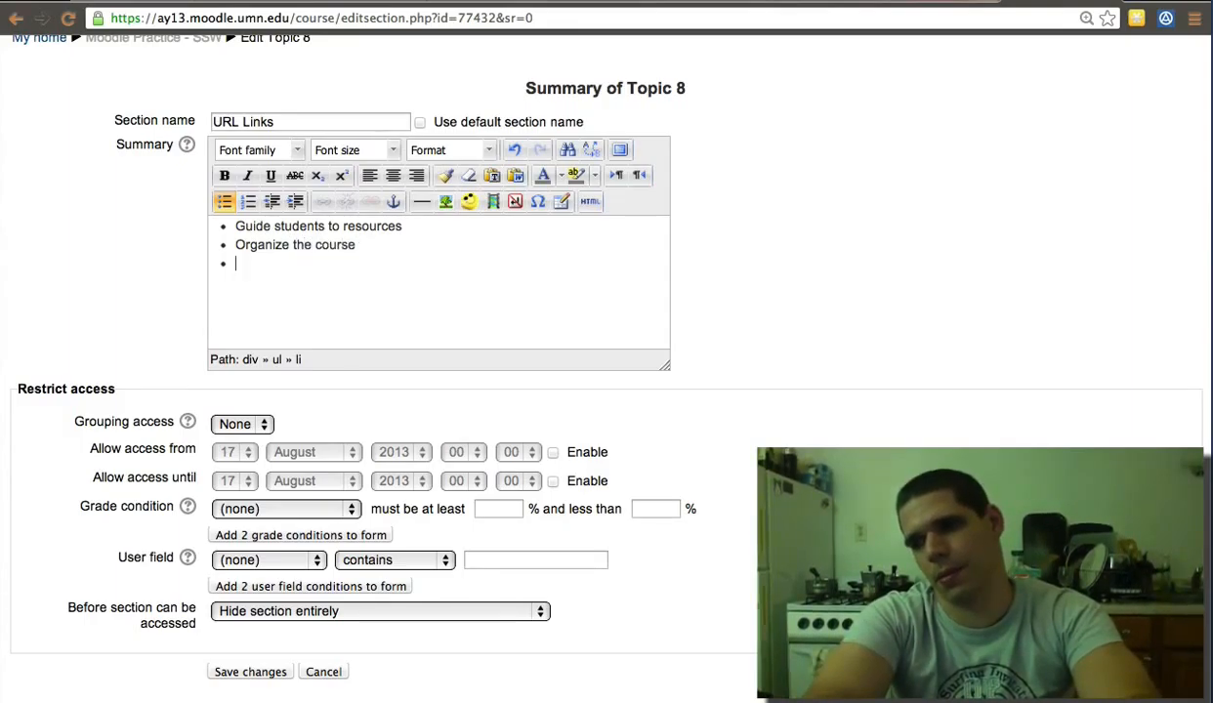
key("Backspace")
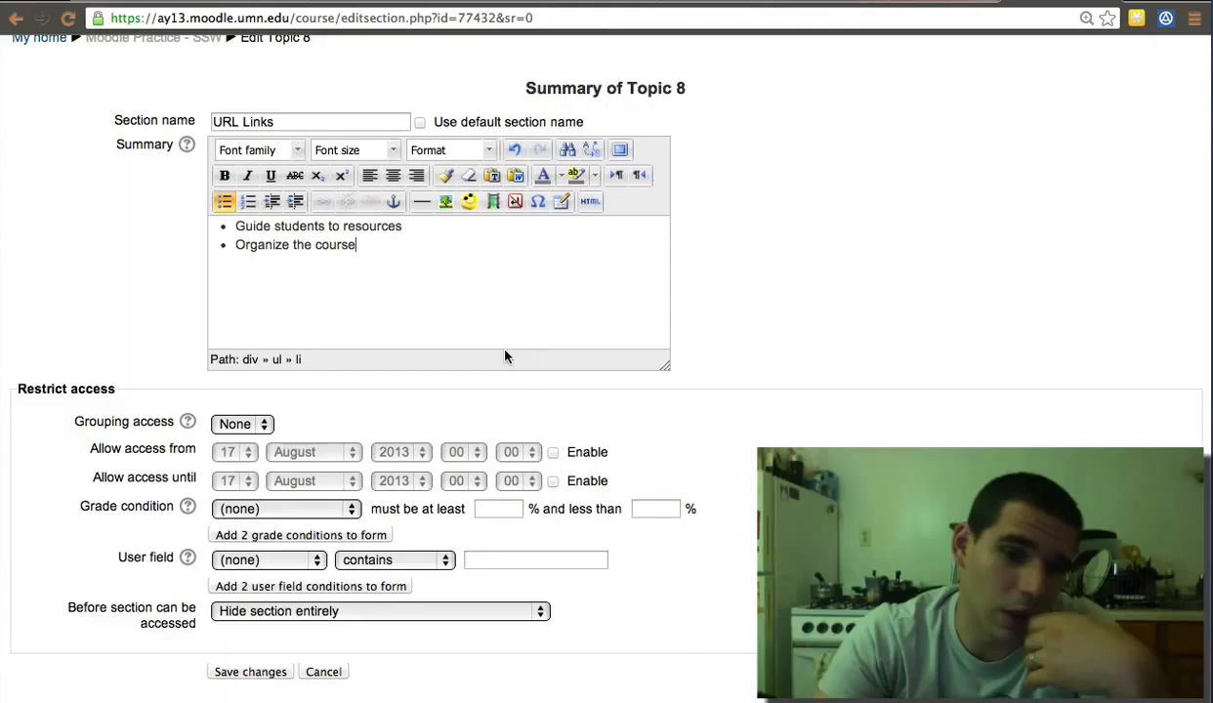
scroll("down", 3)
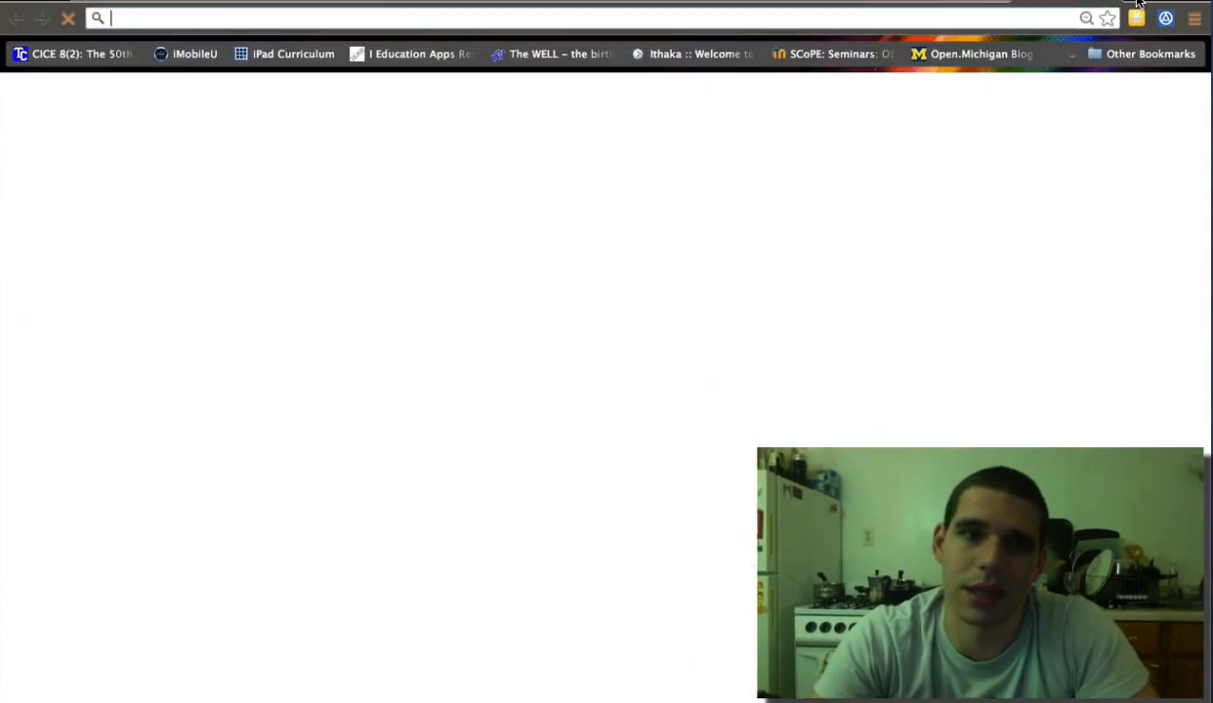
Look up ted.com in a new Chrome tab.
type("ted.com")
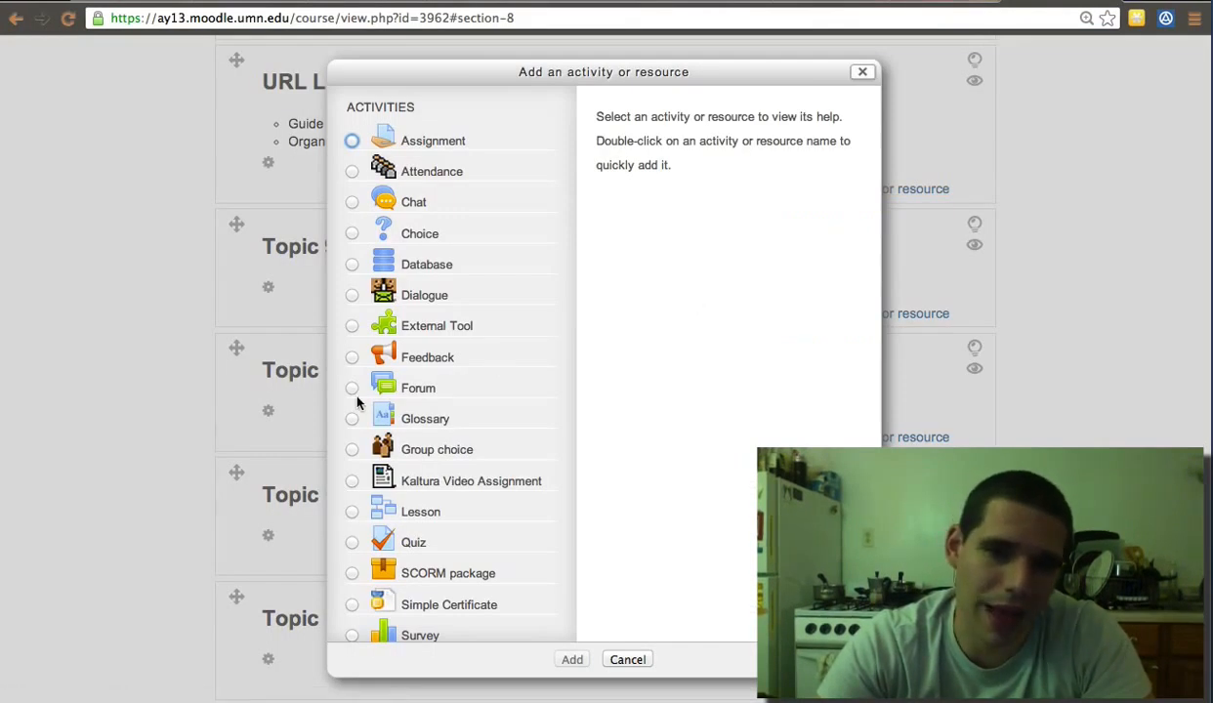
Add a URL resource 'TED Talk' linking to the TED talk page, and save it.
scroll("down", 3)
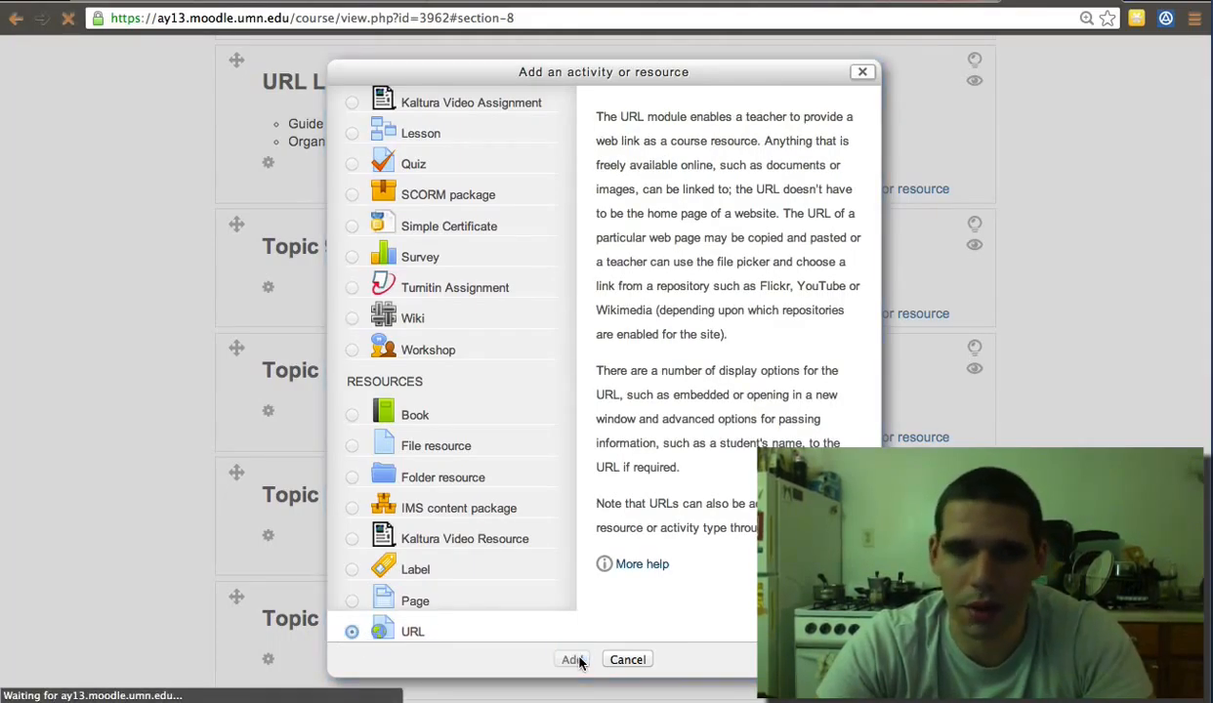
left_click(571, 660)
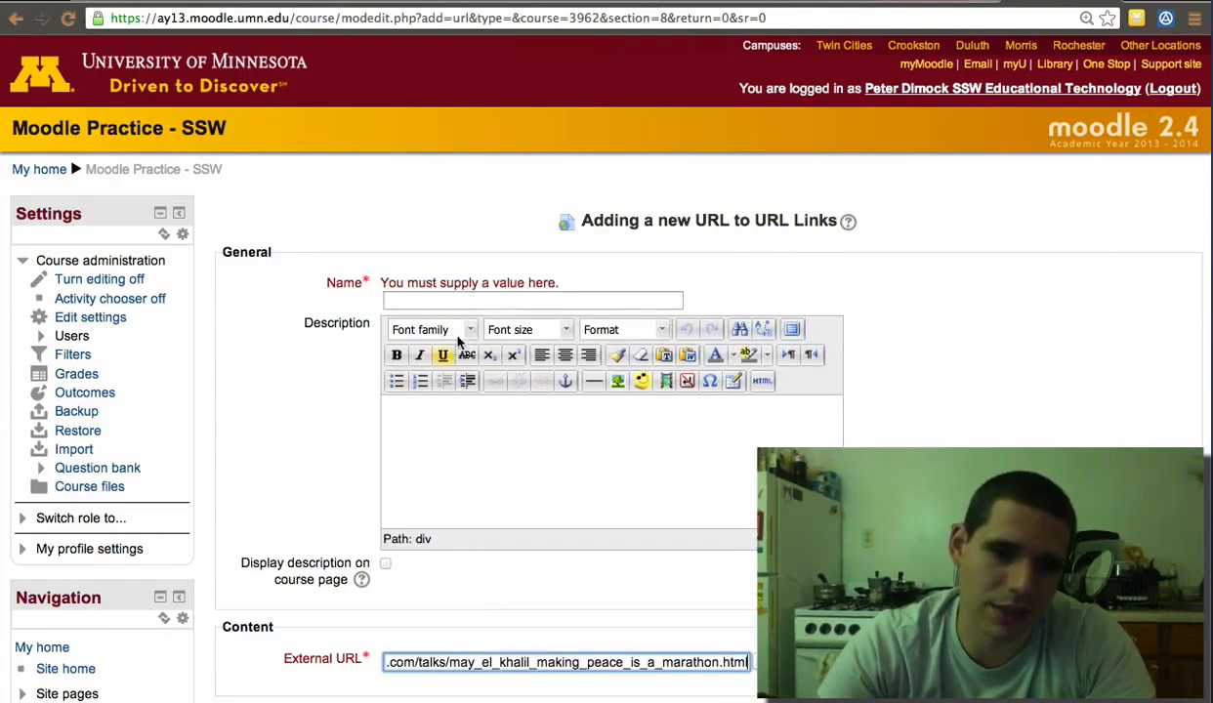
type("TED T")
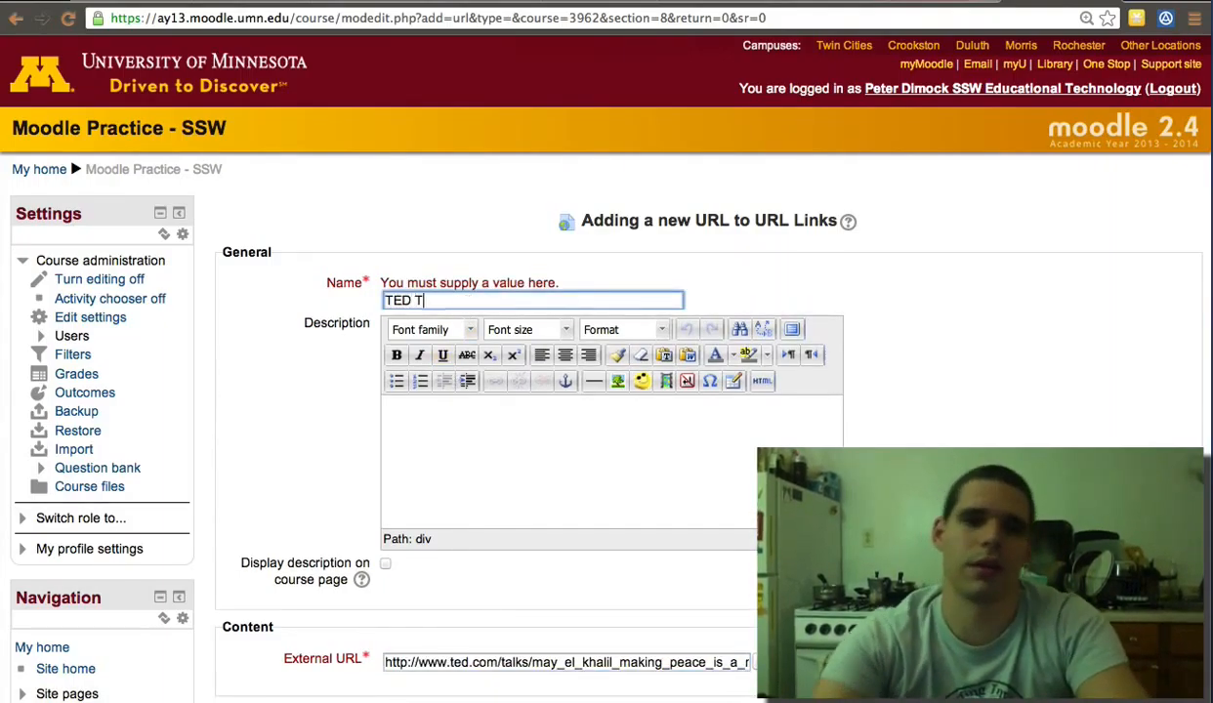
type("alk")
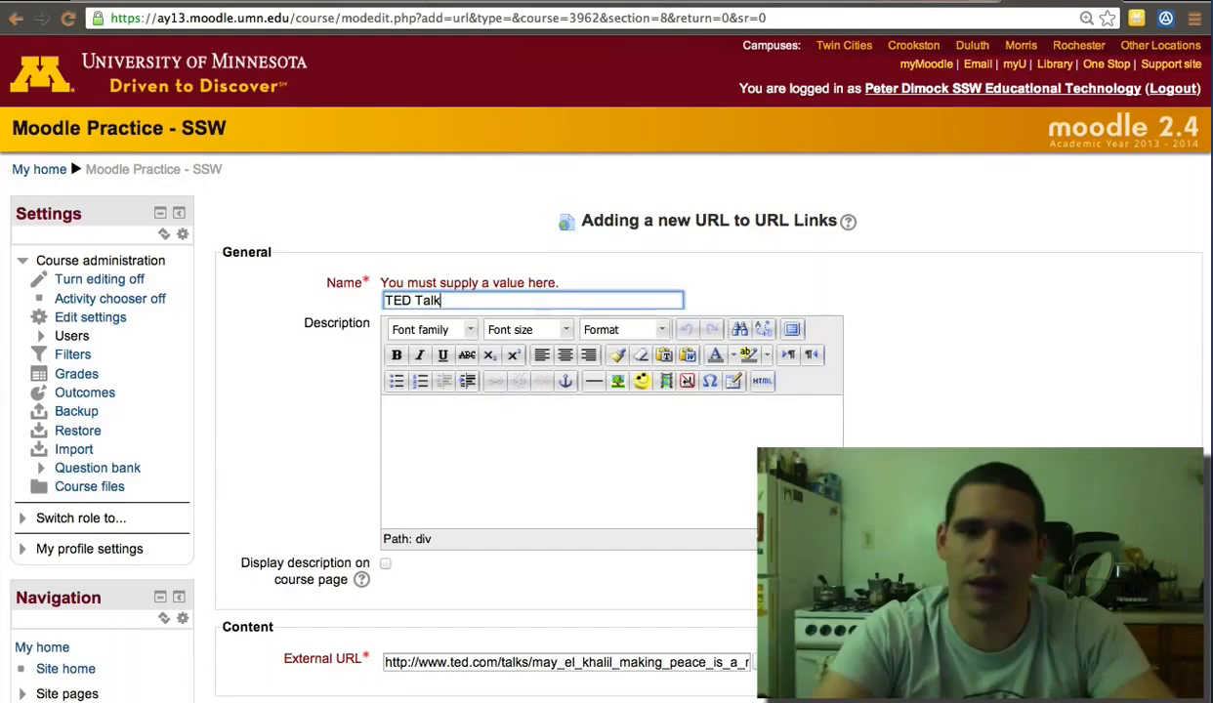
scroll("down", 3)
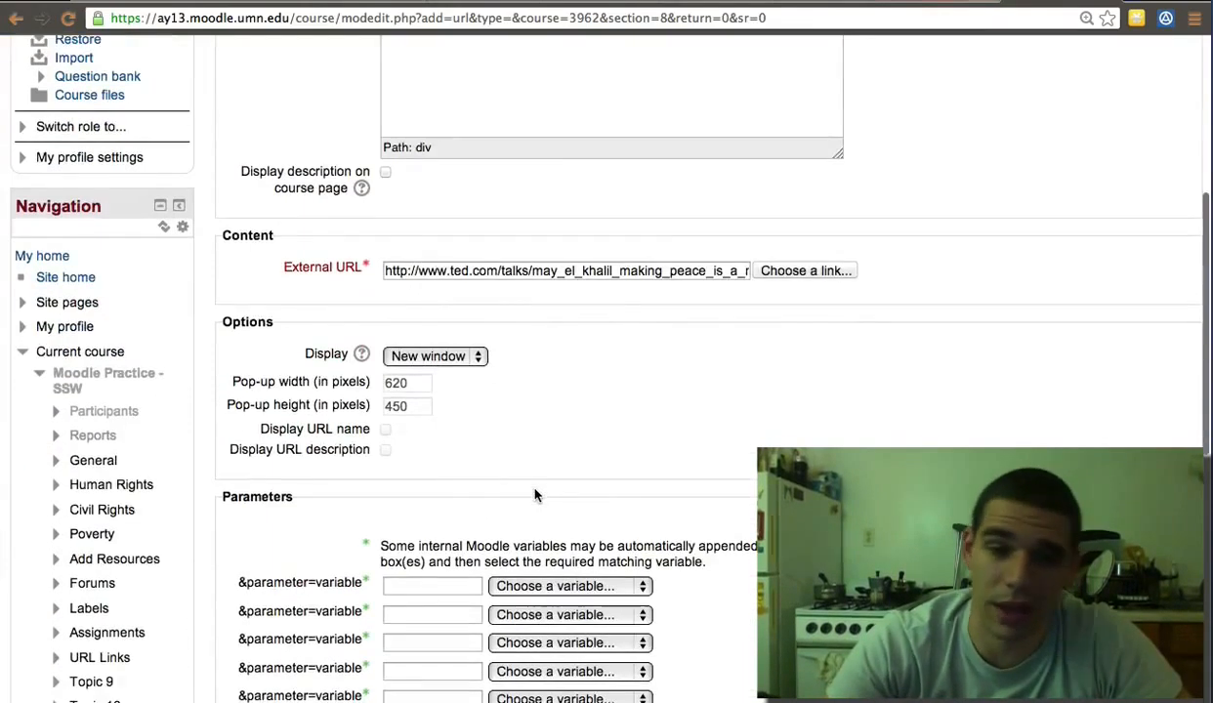
scroll("down", 3)
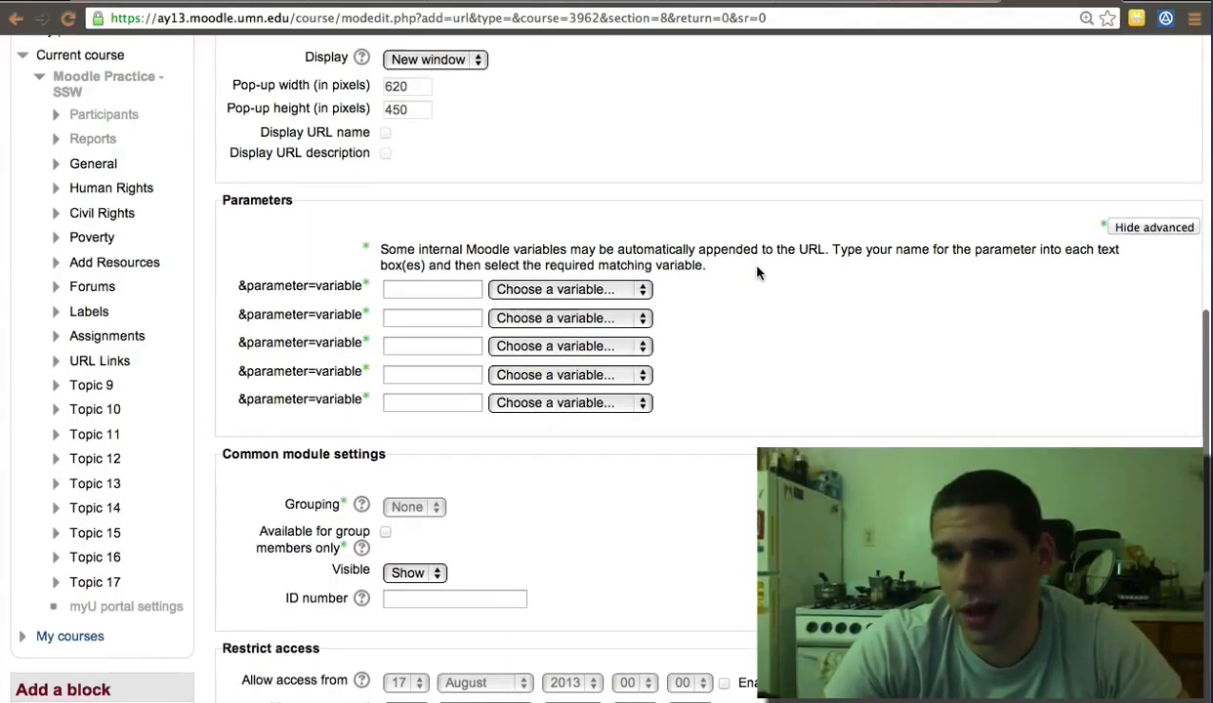
scroll("down", 3)
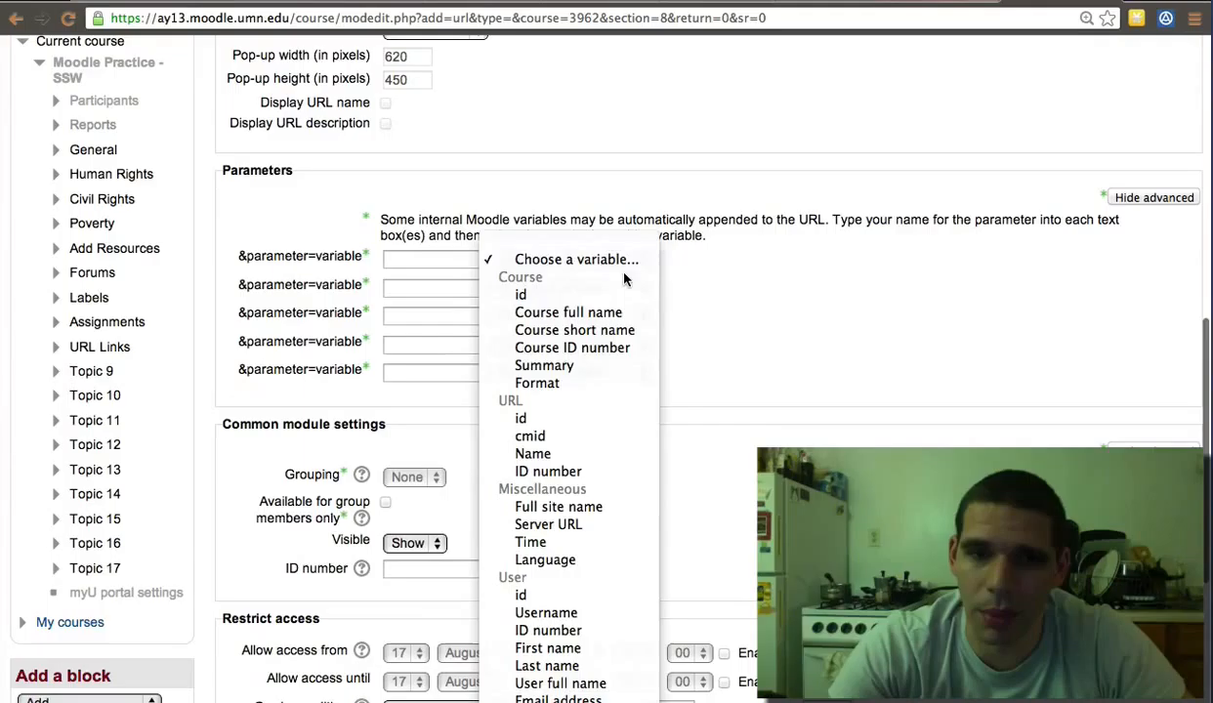
scroll("down", 3)
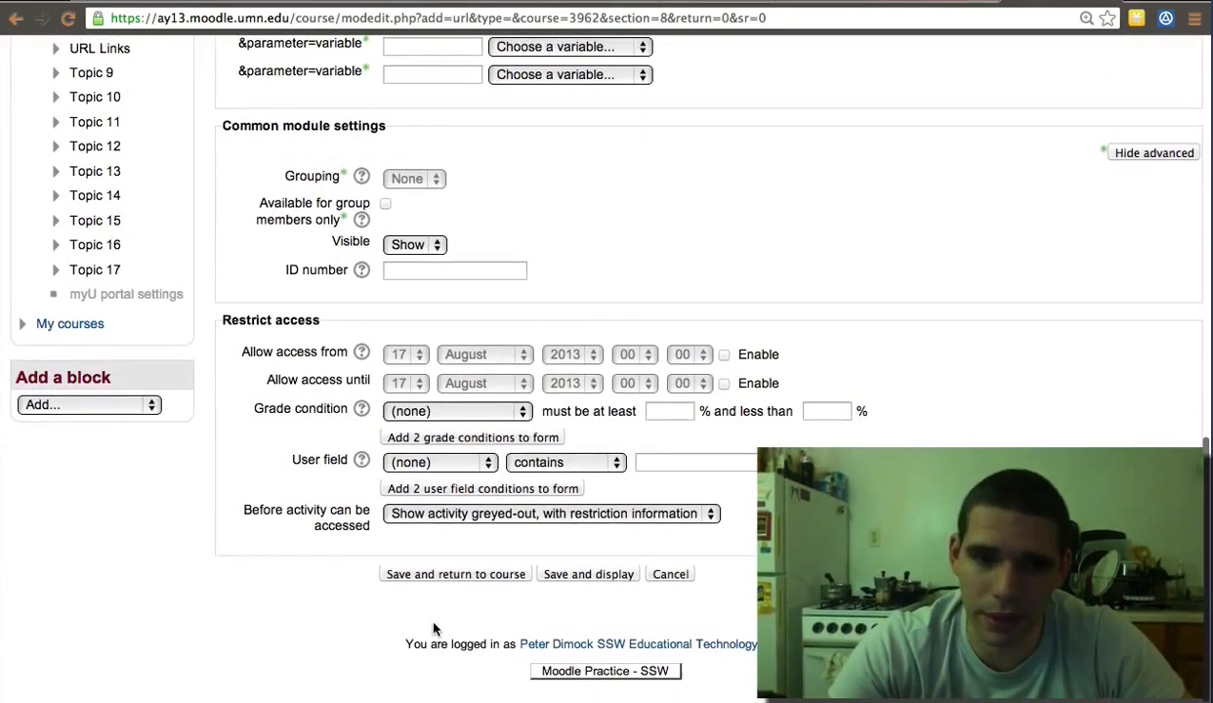
left_click(455, 574)
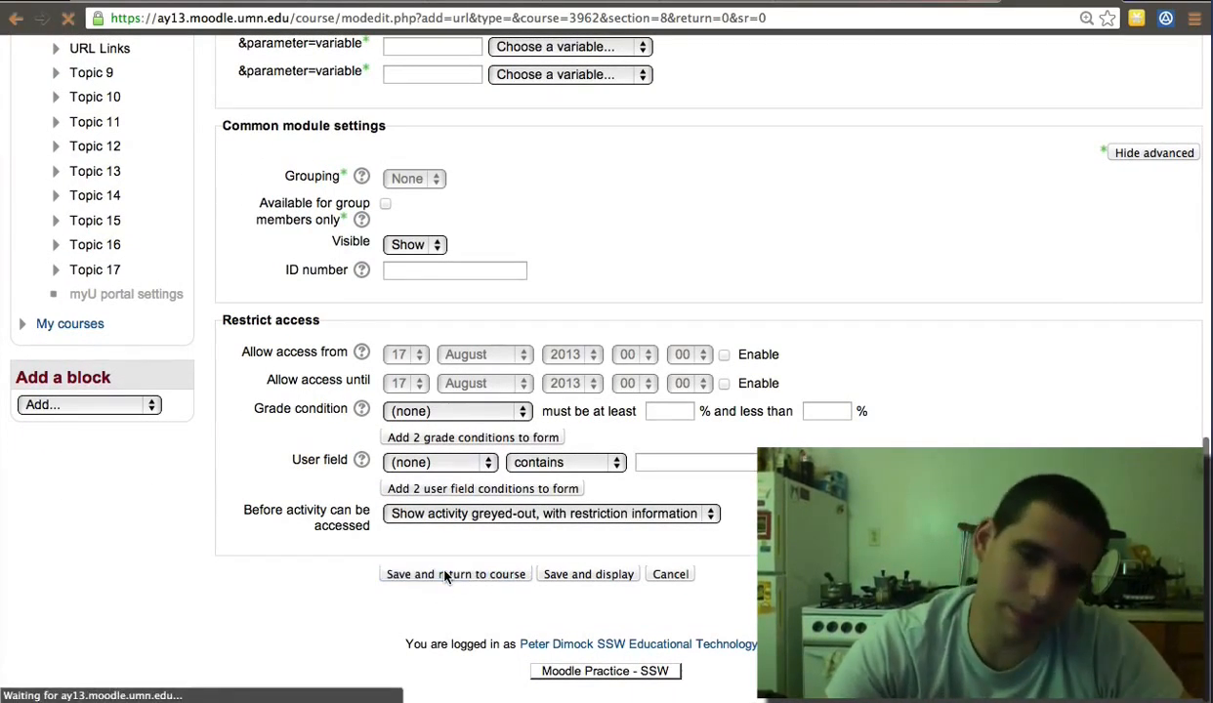
Finish saving, confirm TED Talk appears under URL Links, and open a new tab.
left_click(454, 574)
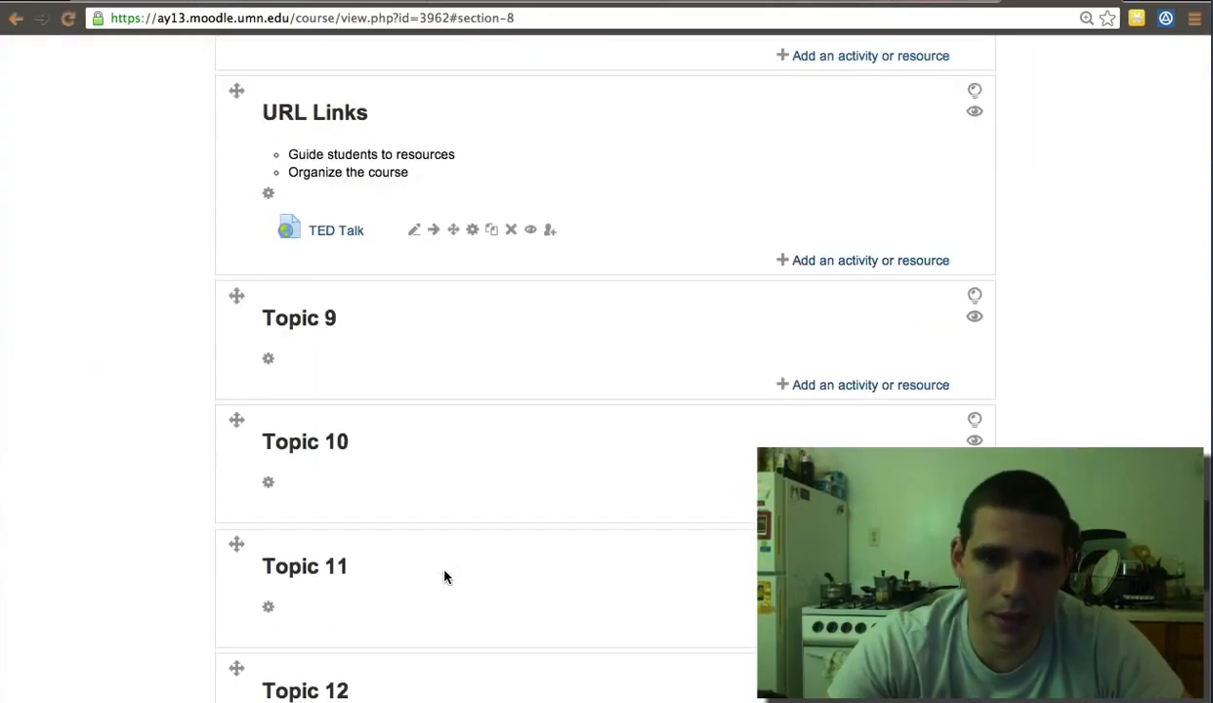
scroll("up", 3)
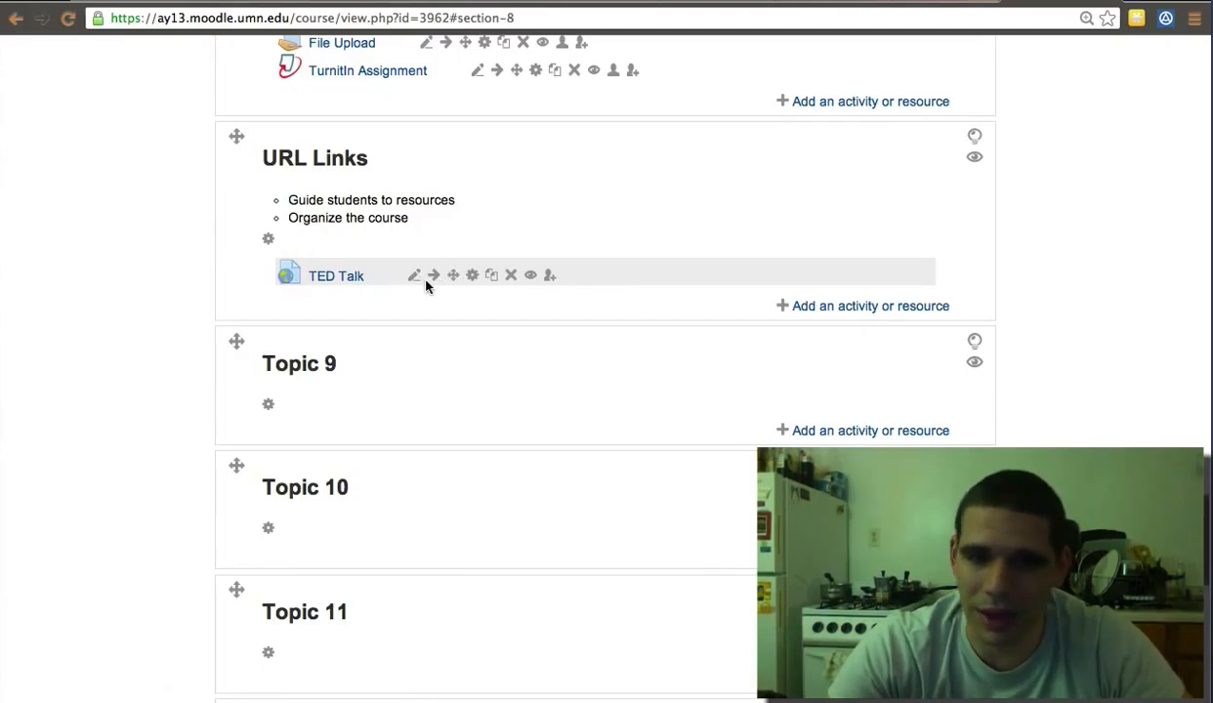
left_click(414, 275)
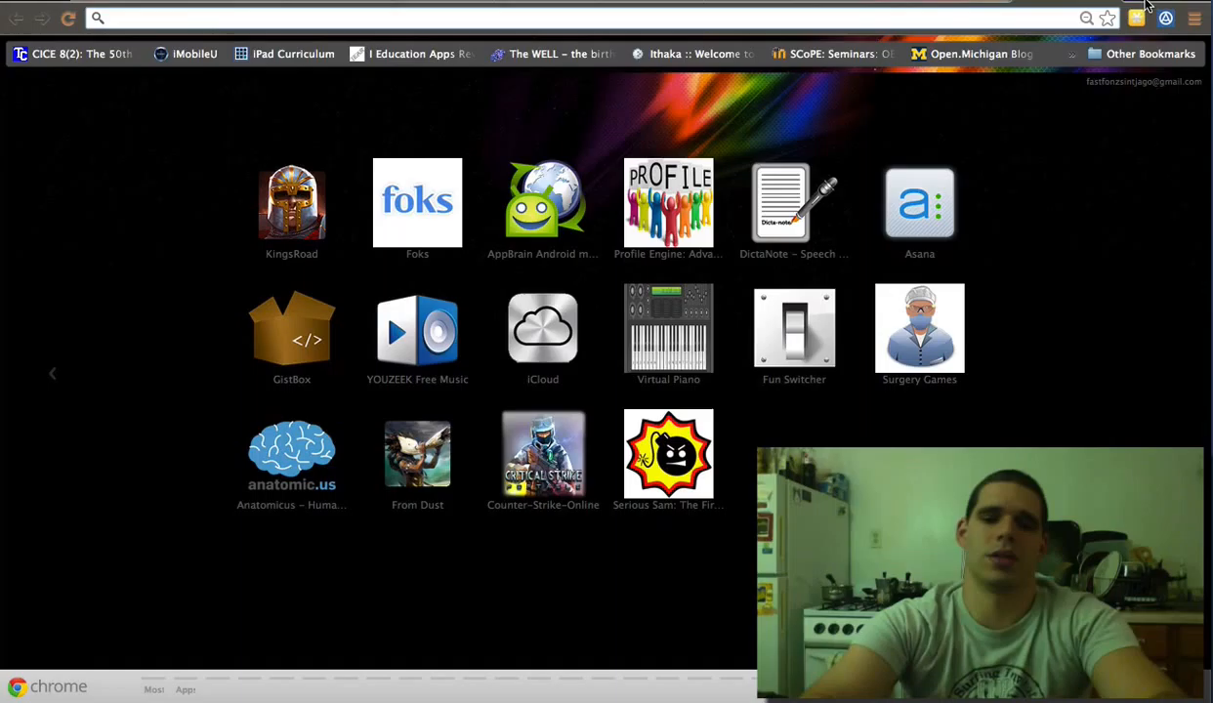
Search doaj.org for 'Human Rights' and open the Honduras and El Salvador ombudsman article.
type("doaj.org")
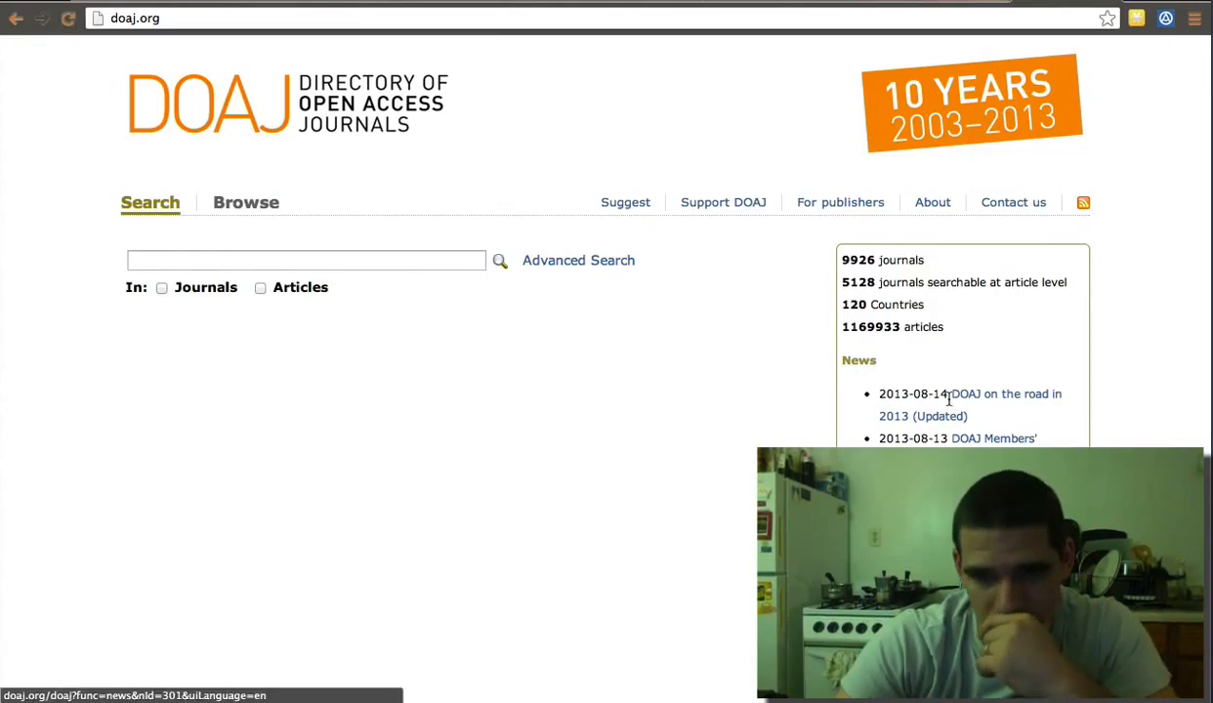
mouse_move(726, 321)
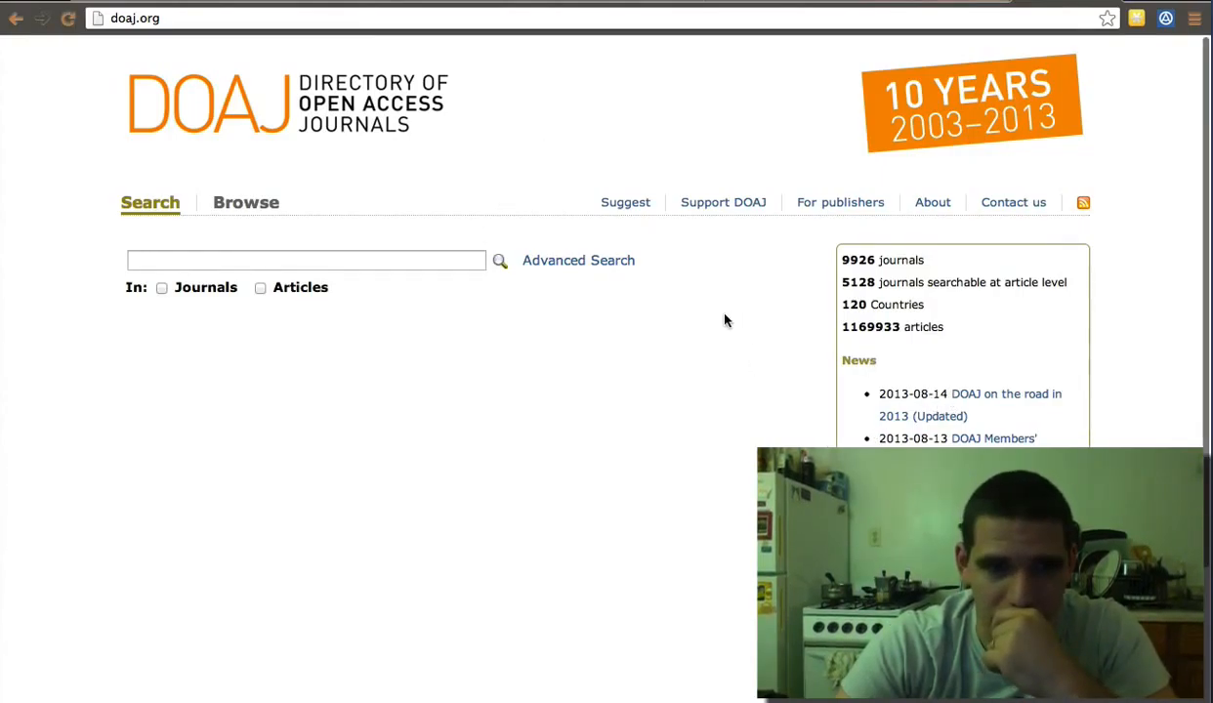
left_click(306, 260)
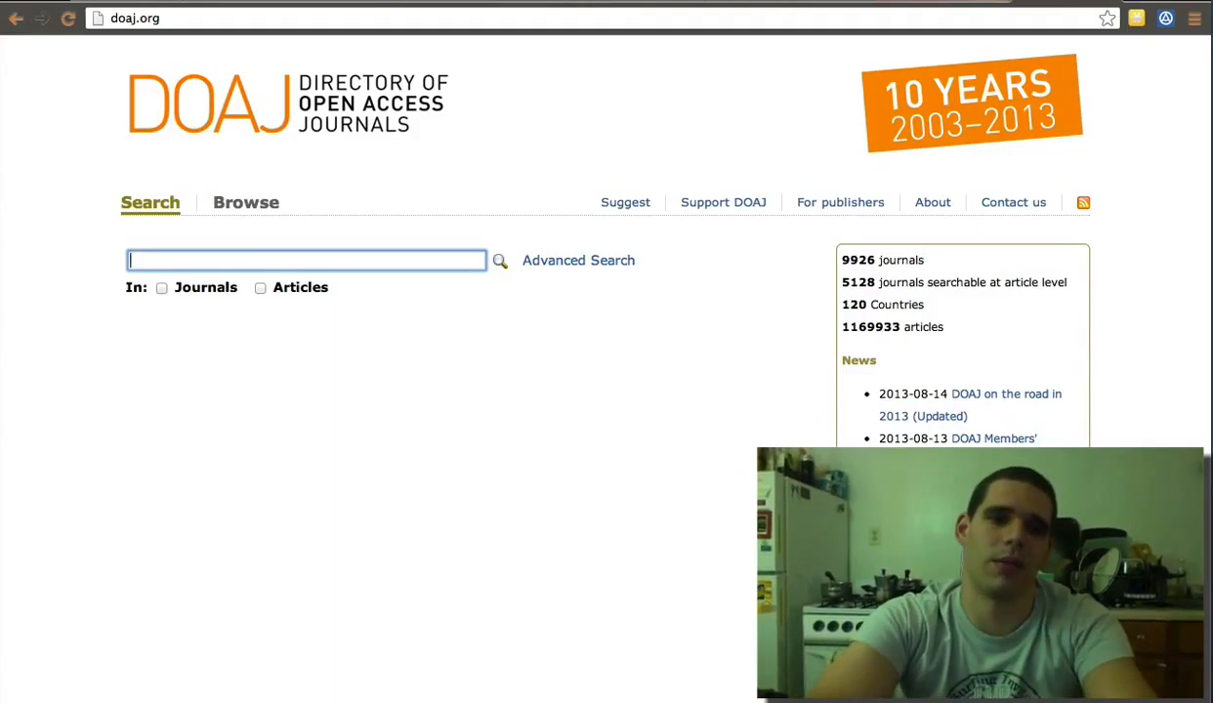
type("Human Rights")
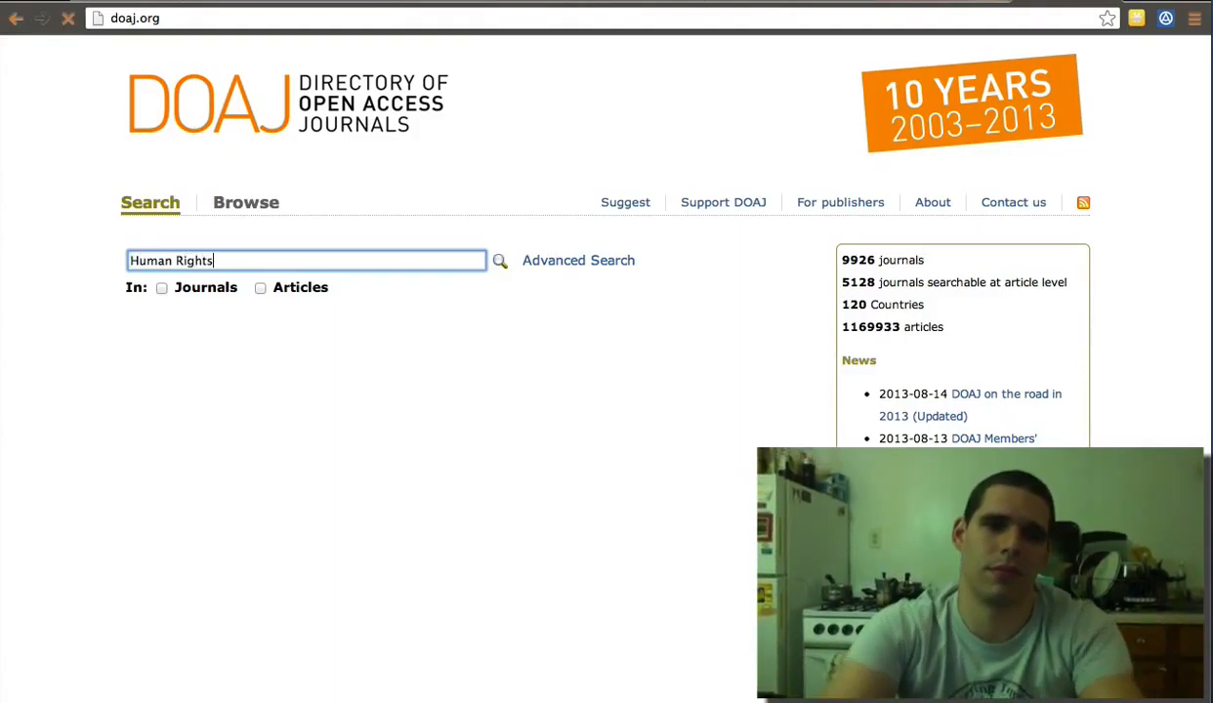
left_click(499, 261)
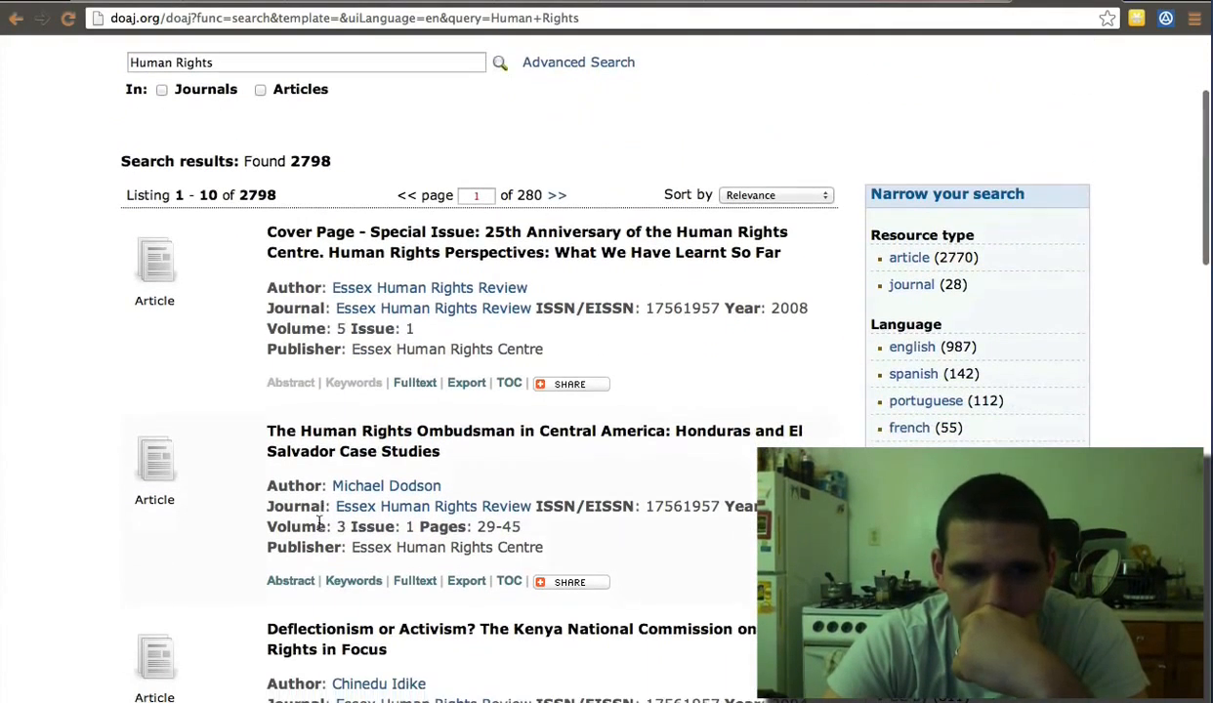
scroll("down", 3)
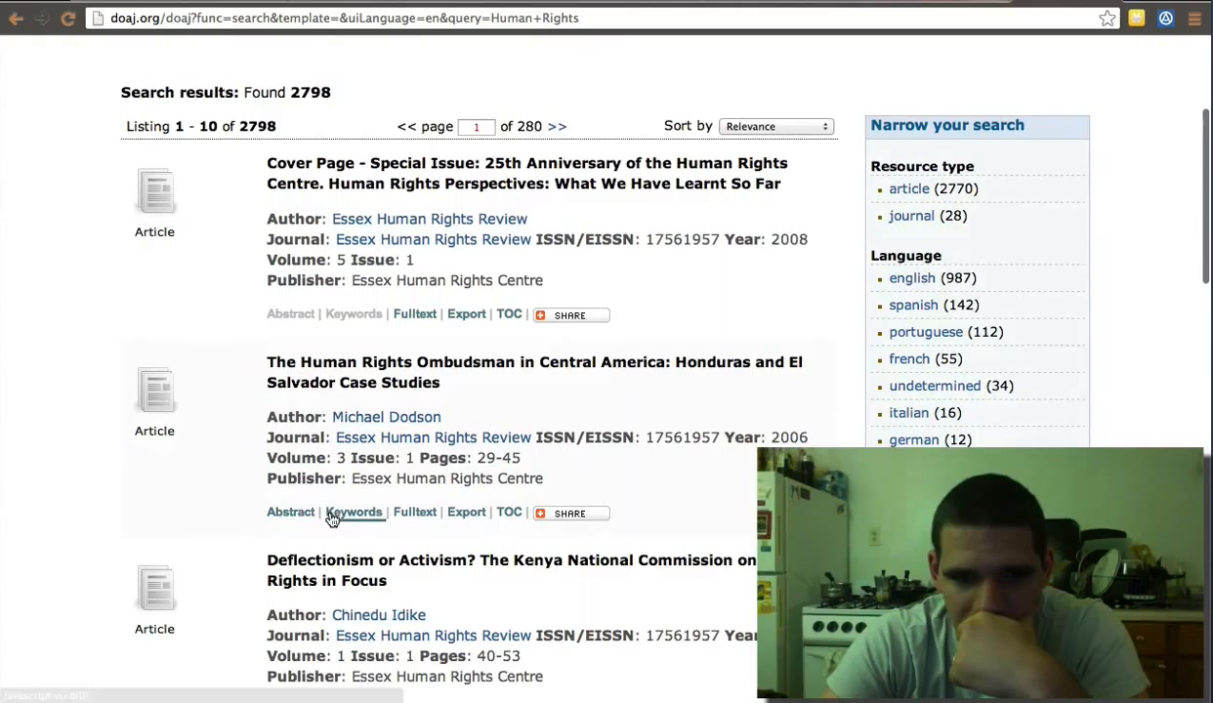
left_click(353, 512)
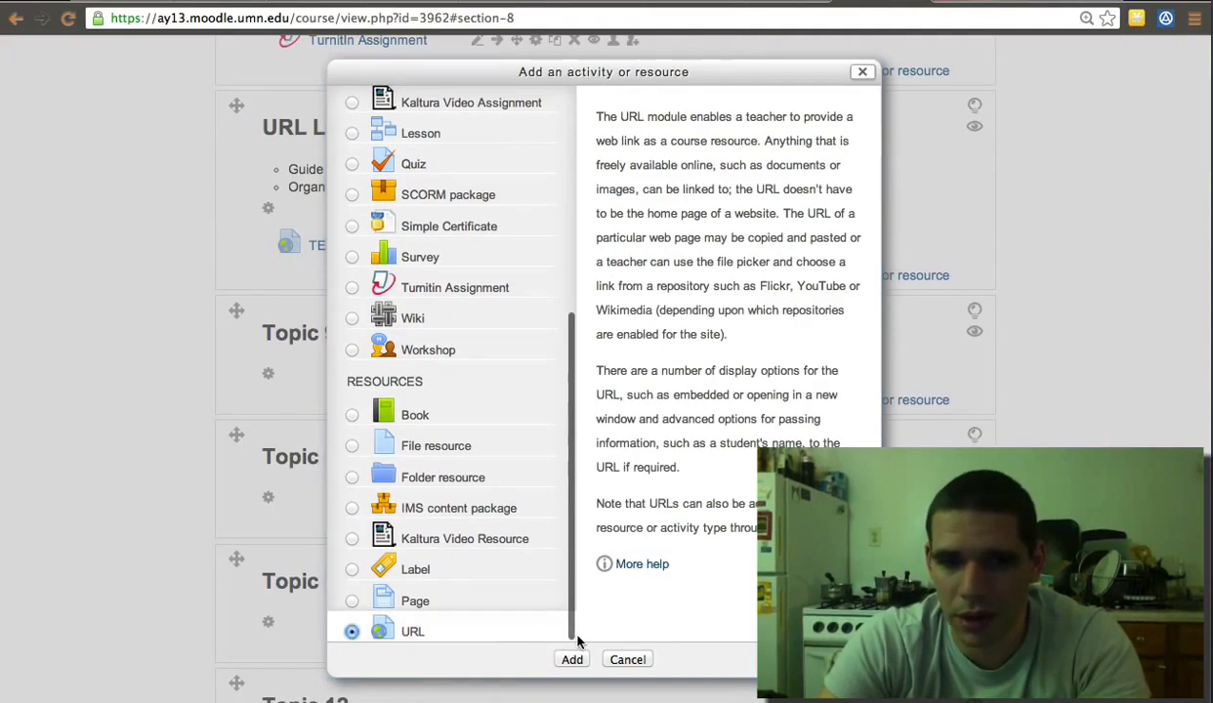
Add a URL resource 'DOAJ - Article' linking to the Dodson article PDF.
left_click(572, 660)
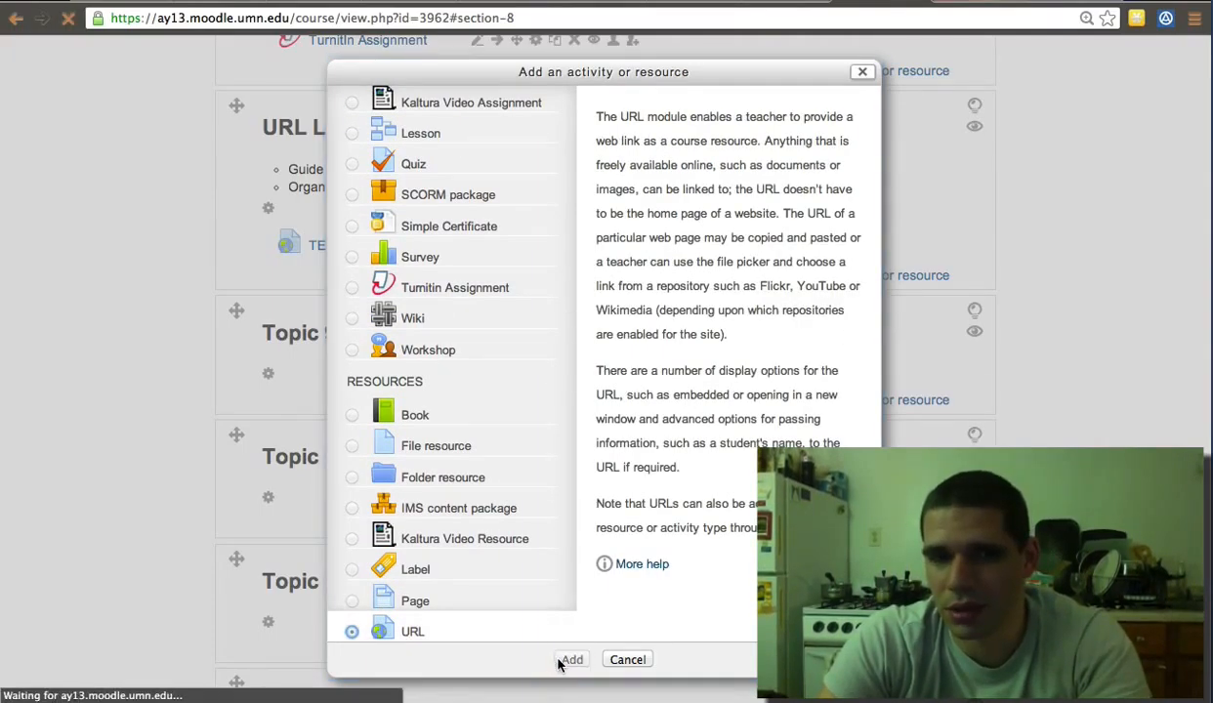
left_click(571, 659)
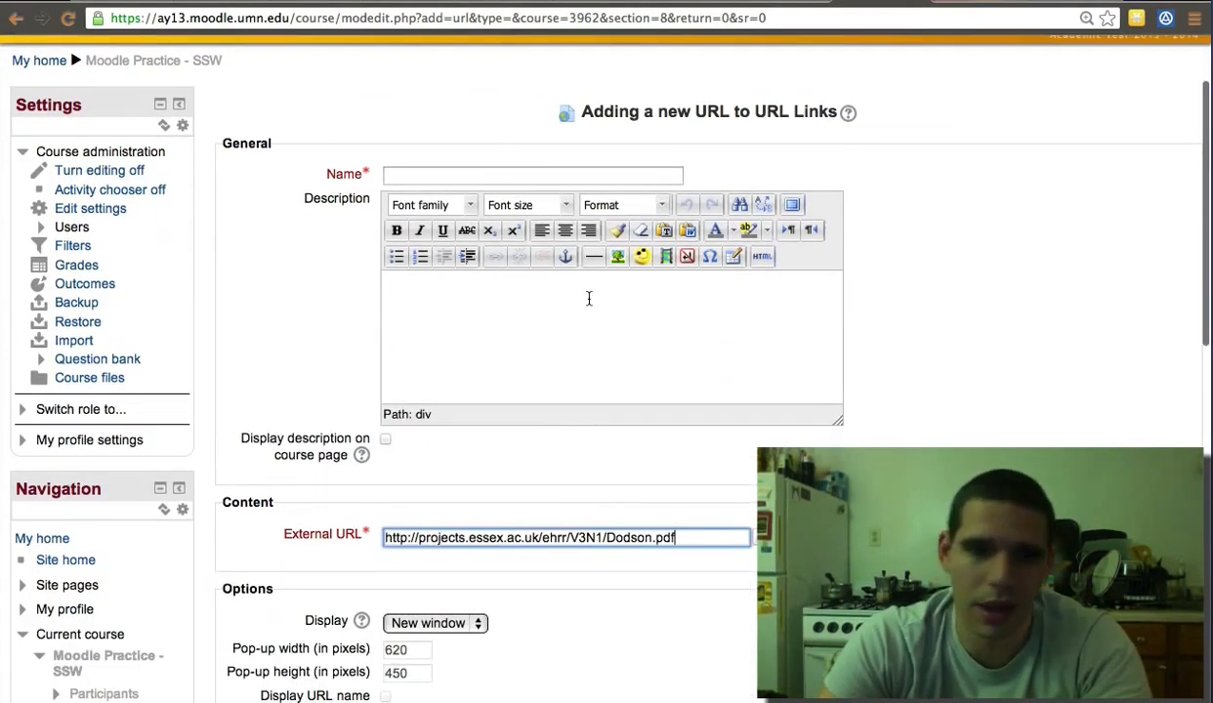
type("A")
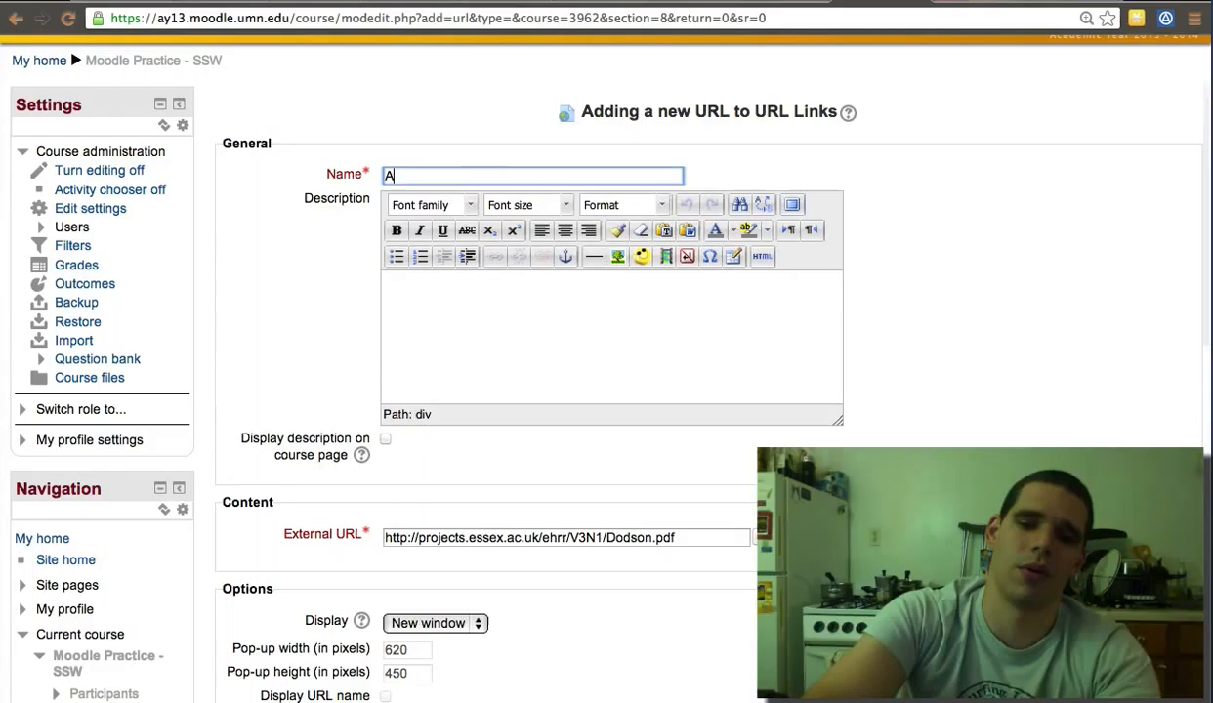
type("DOAJ")
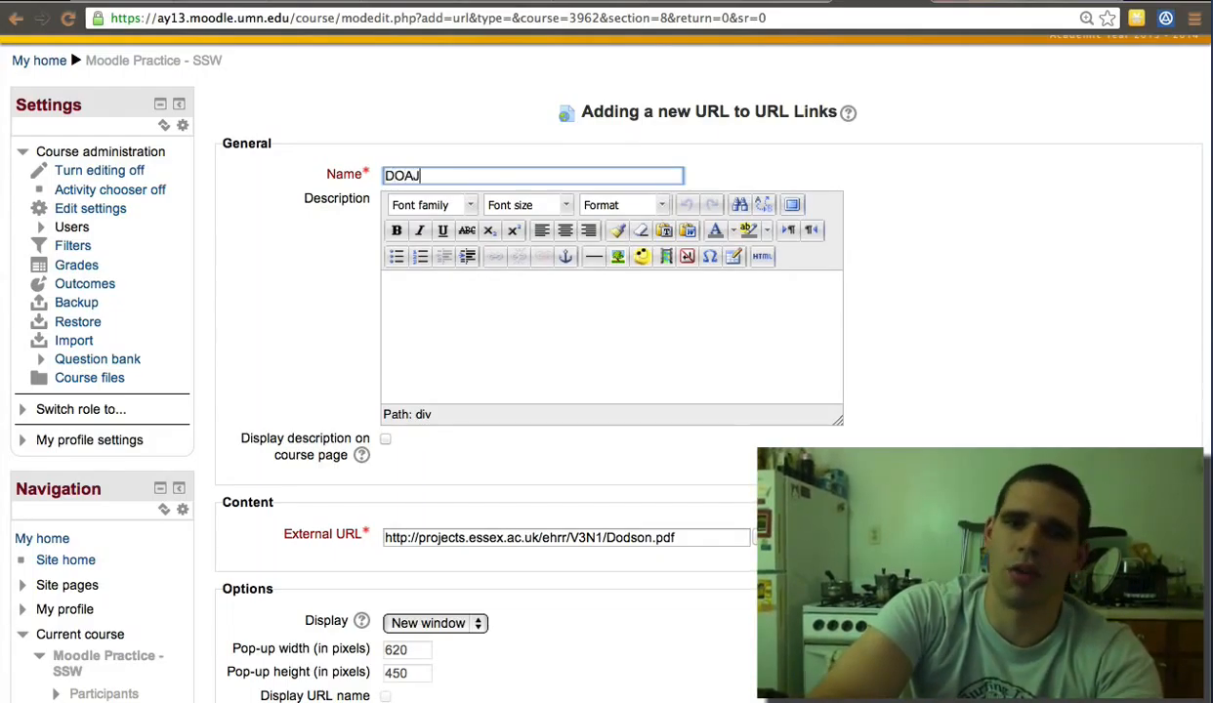
type("- Articl")
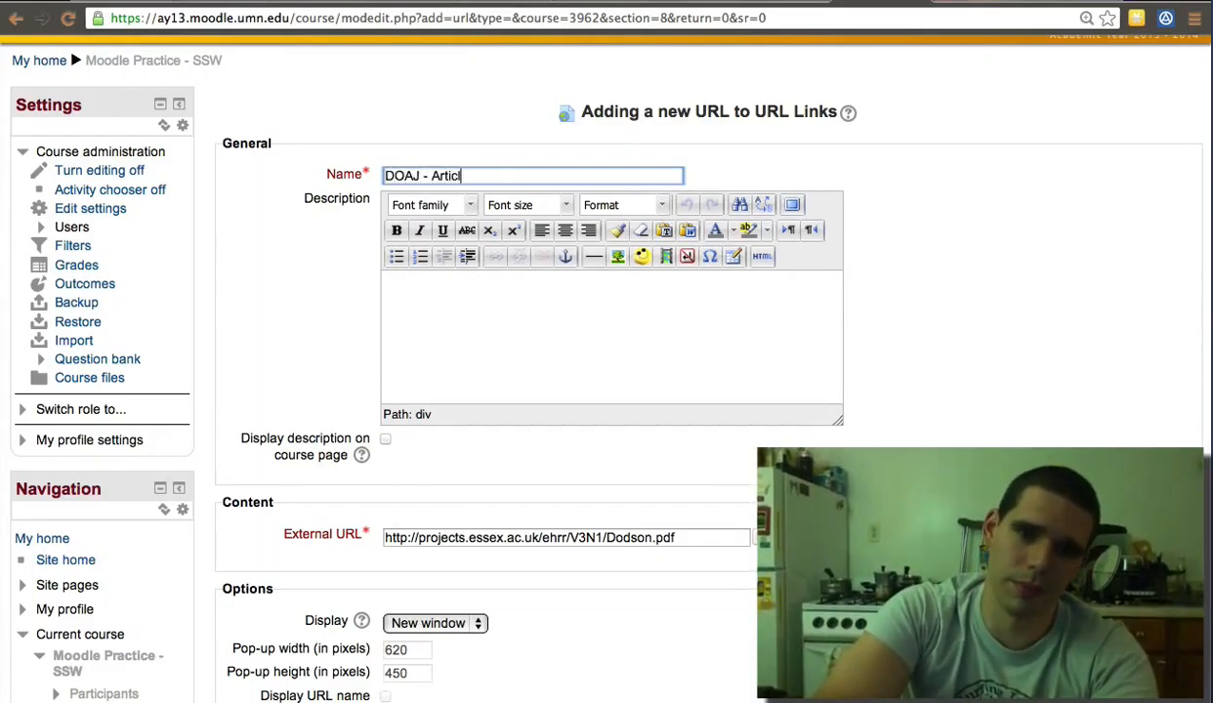
scroll("down", 3)
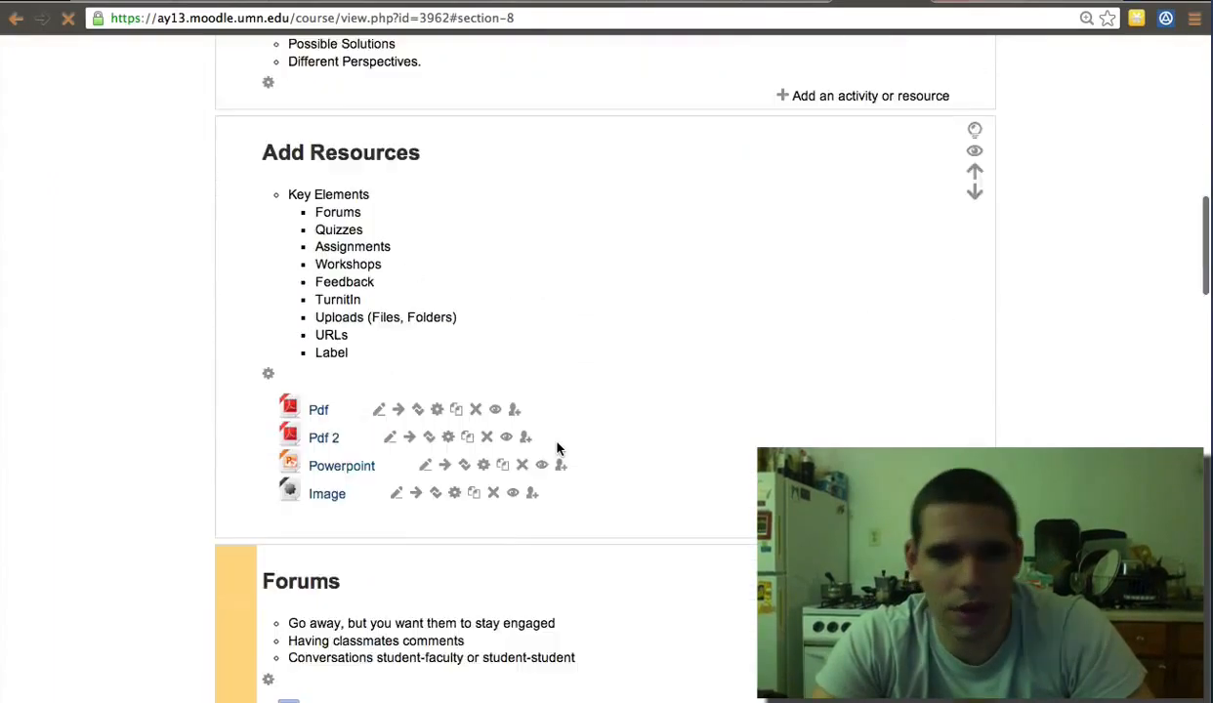
scroll("down", 3)
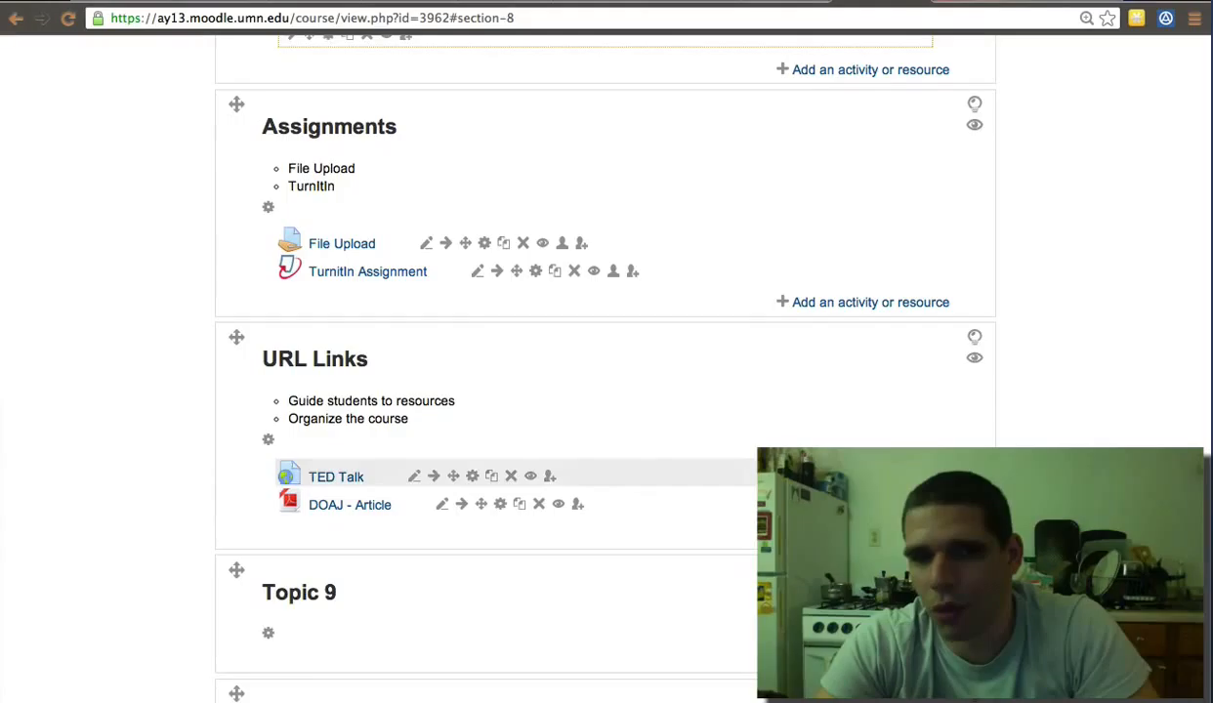
mouse_move(625, 637)
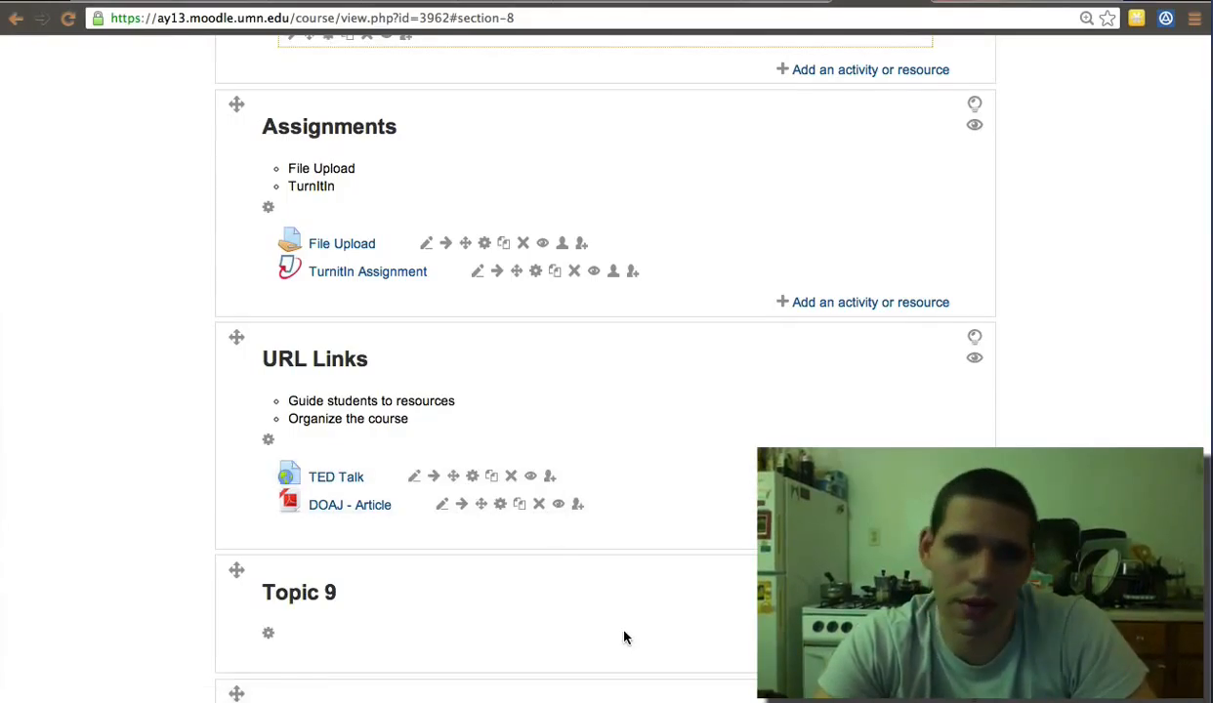
scroll("down", 3)
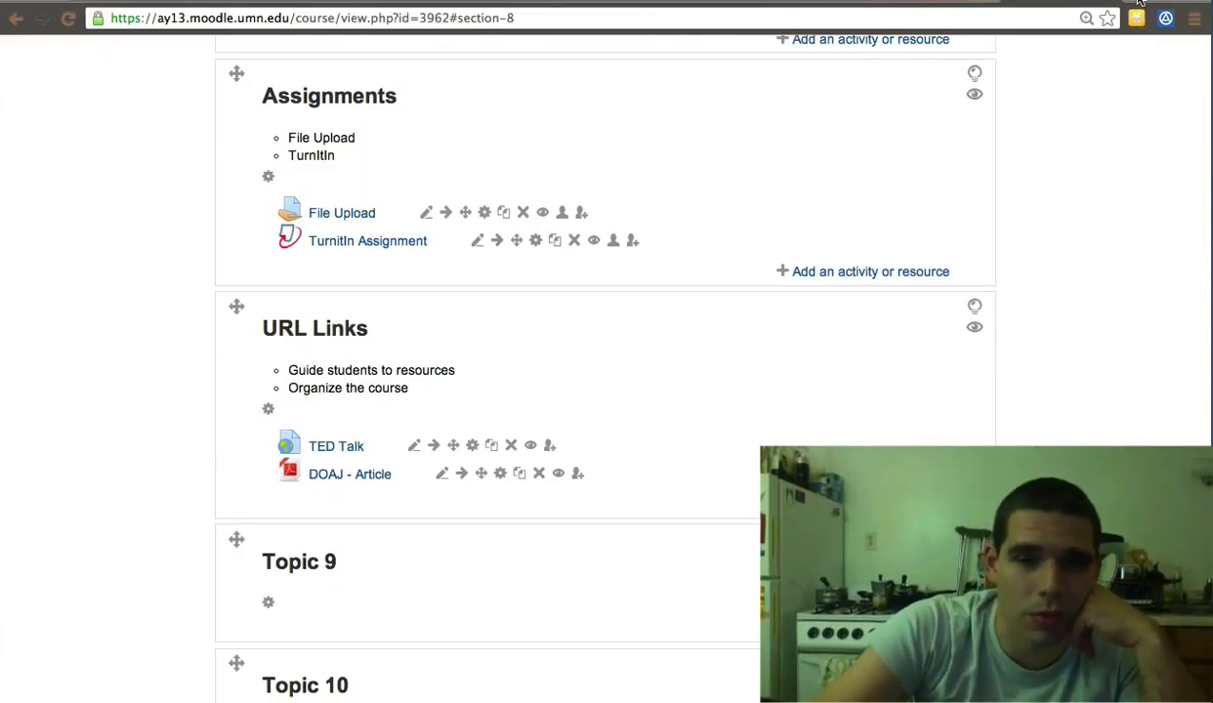
Search Google for 'ereserve umn' from the Chrome address bar.
type("ebay.com")
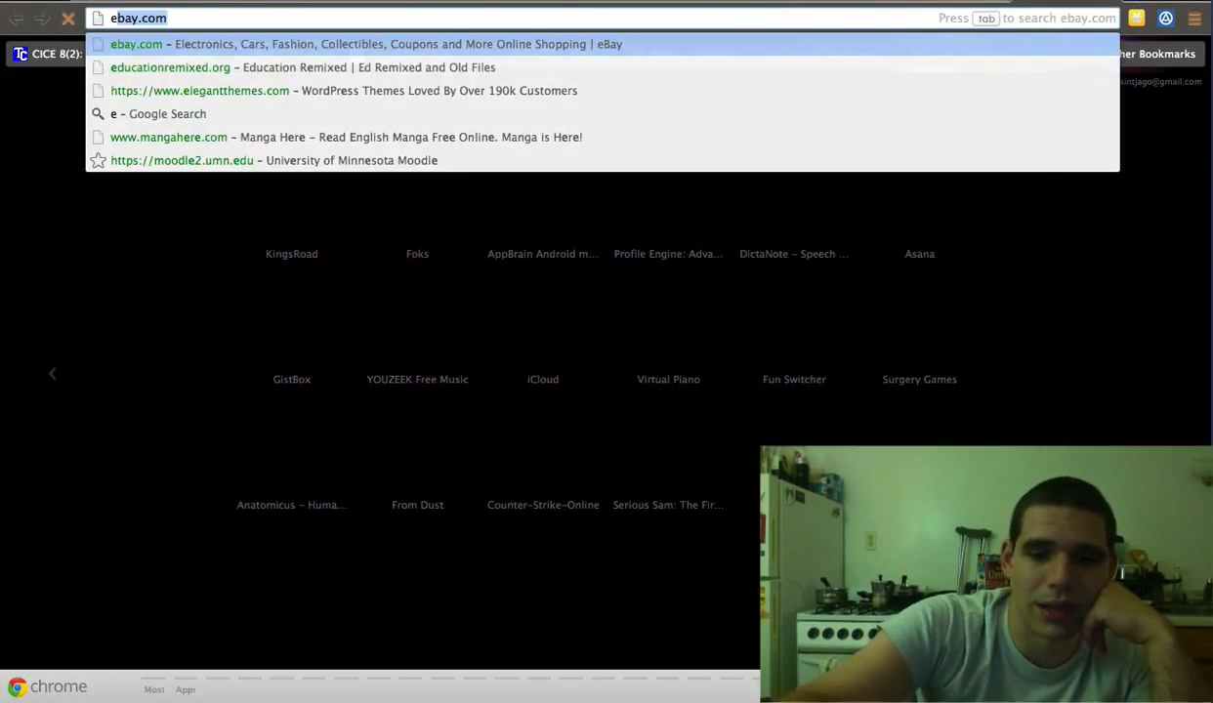
type("eres")
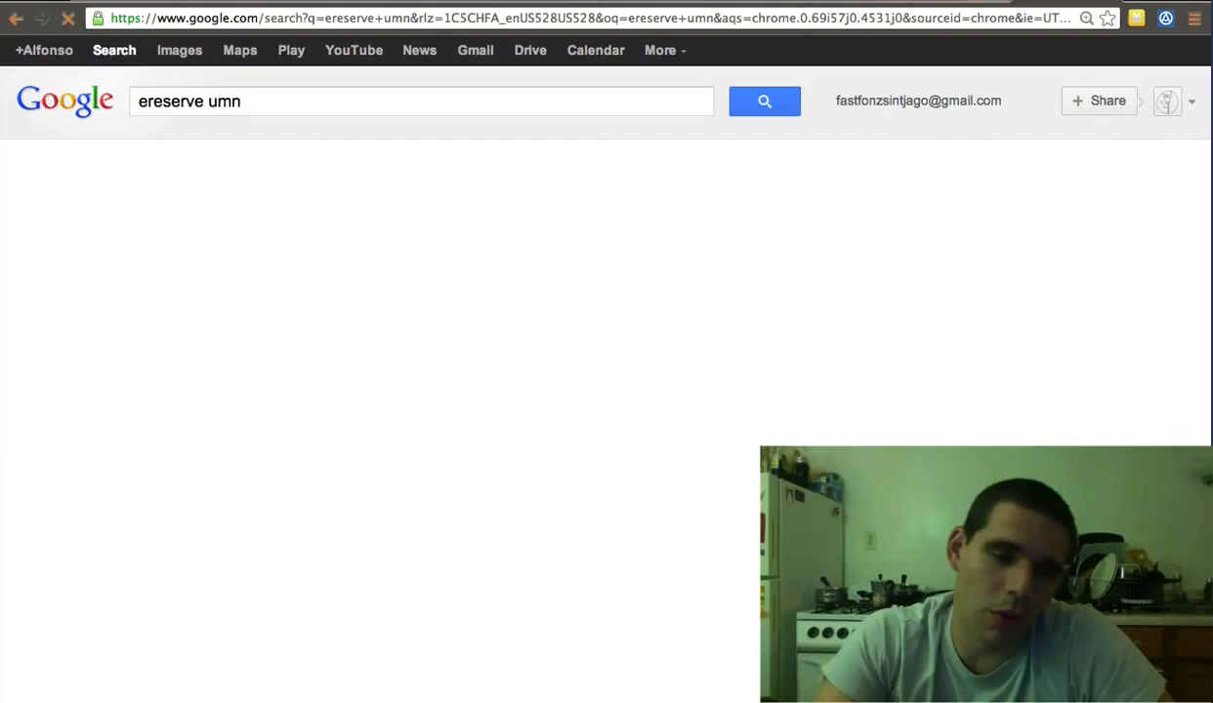
left_click(765, 101)
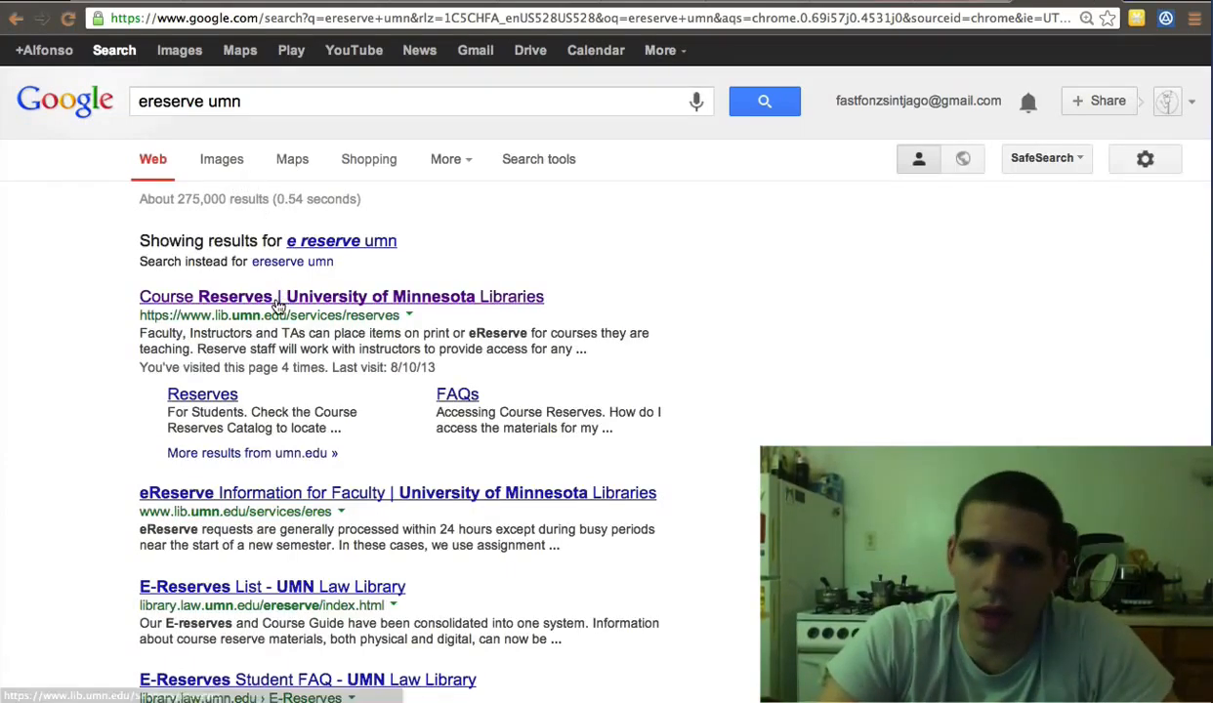
Open the 'Course Reserves | University of Minnesota Libraries' result and scroll through its reserve guidance.
left_click(341, 296)
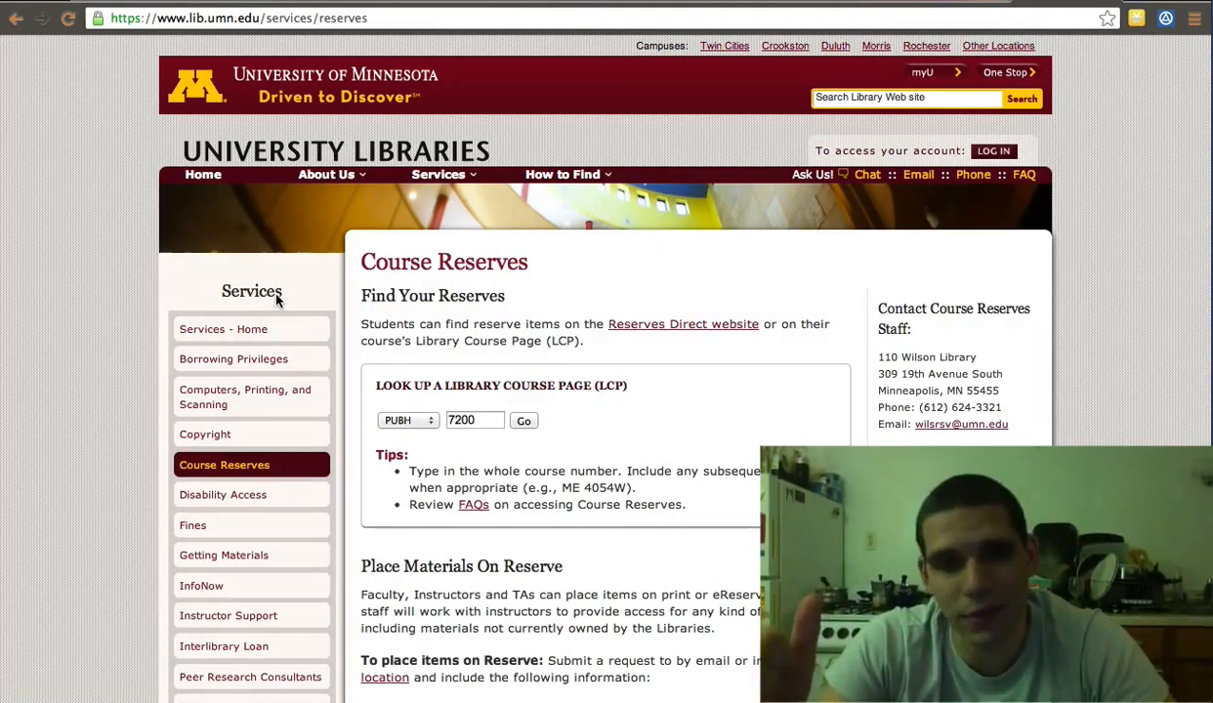
scroll("down", 3)
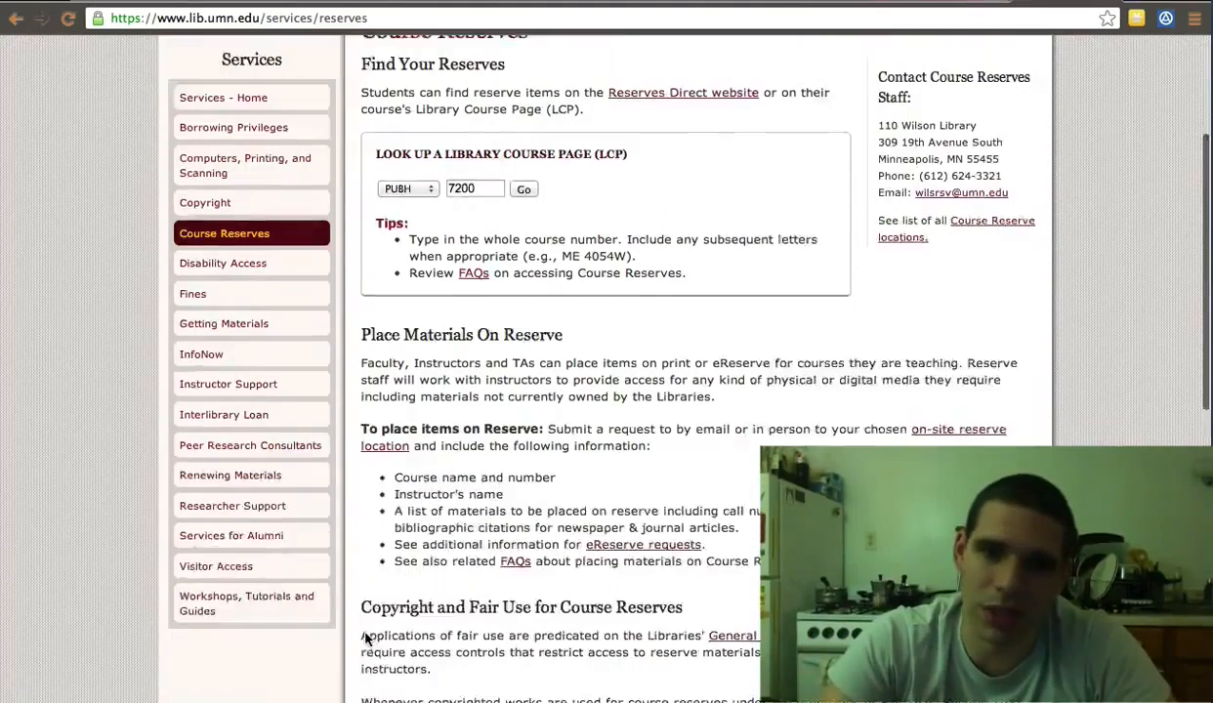
scroll("up", 3)
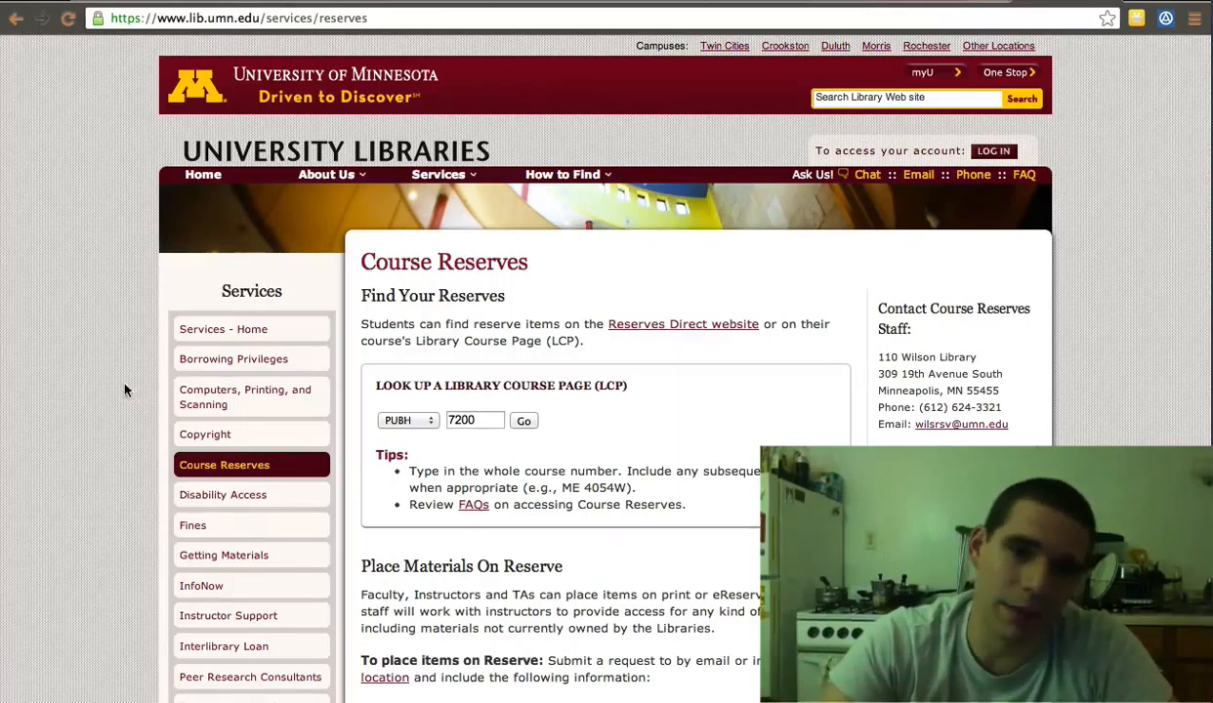
Open the library's Copyright Information page, then the Fair Use for Faculty PDF handout.
left_click(205, 434)
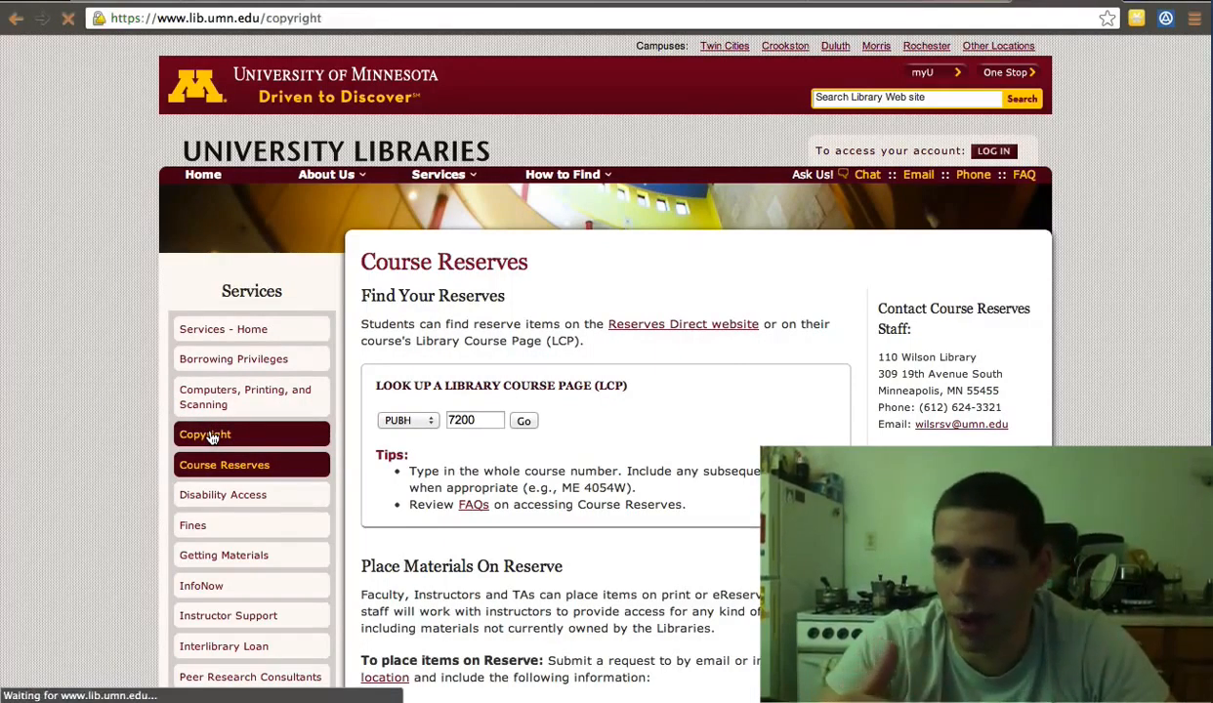
left_click(205, 433)
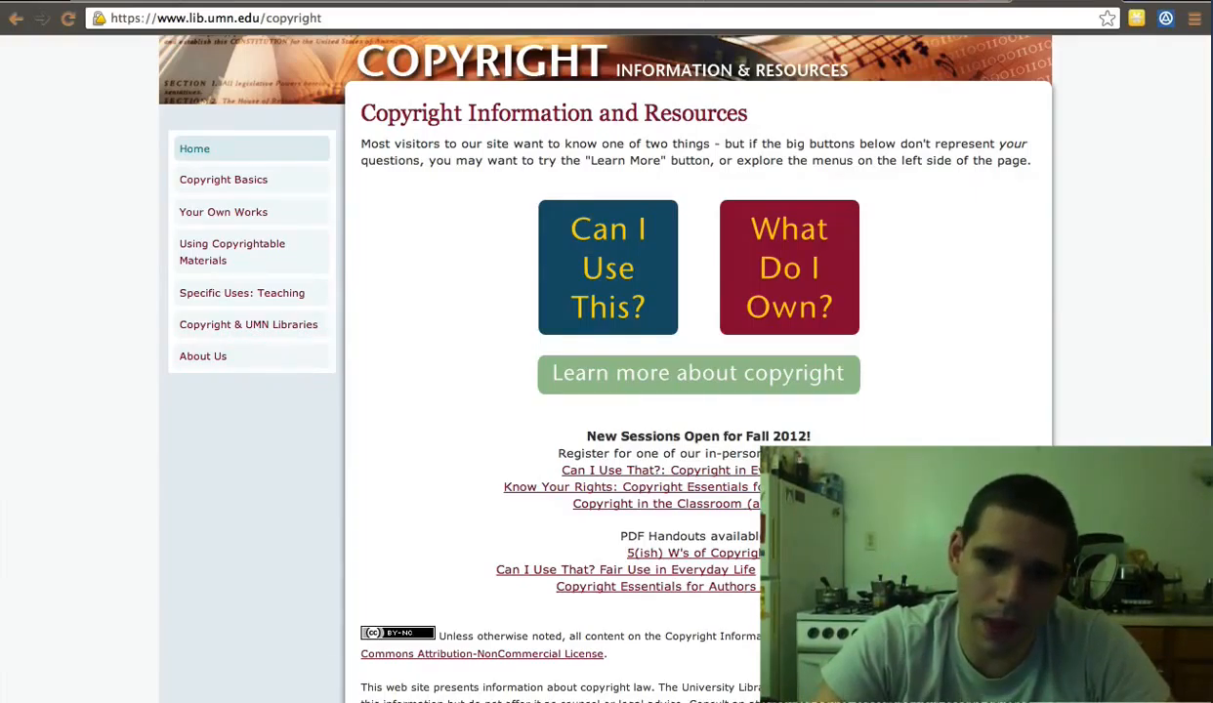
left_click(624, 569)
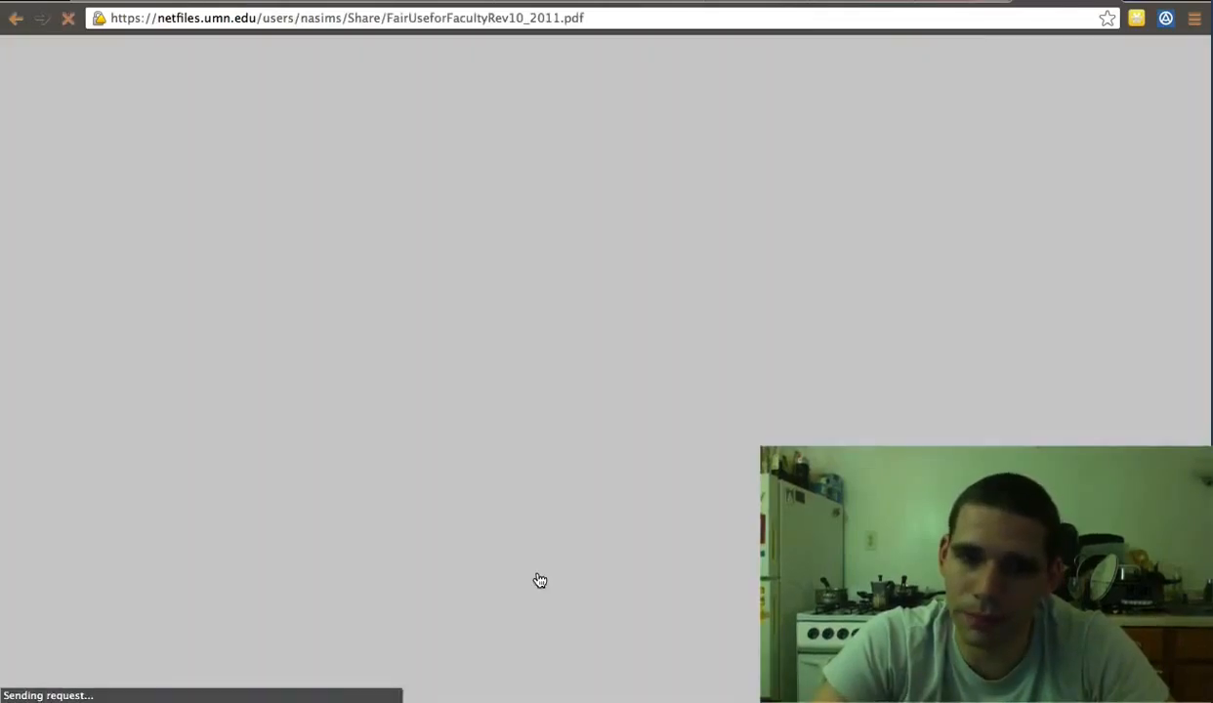